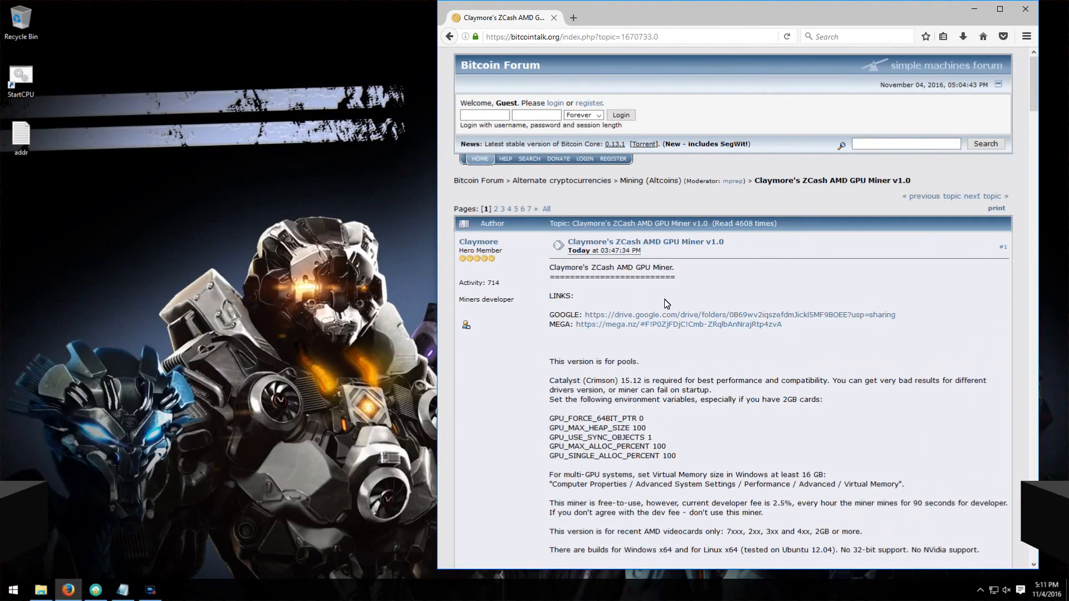
{"action": "mouse_move", "coordinate": [640, 216]}
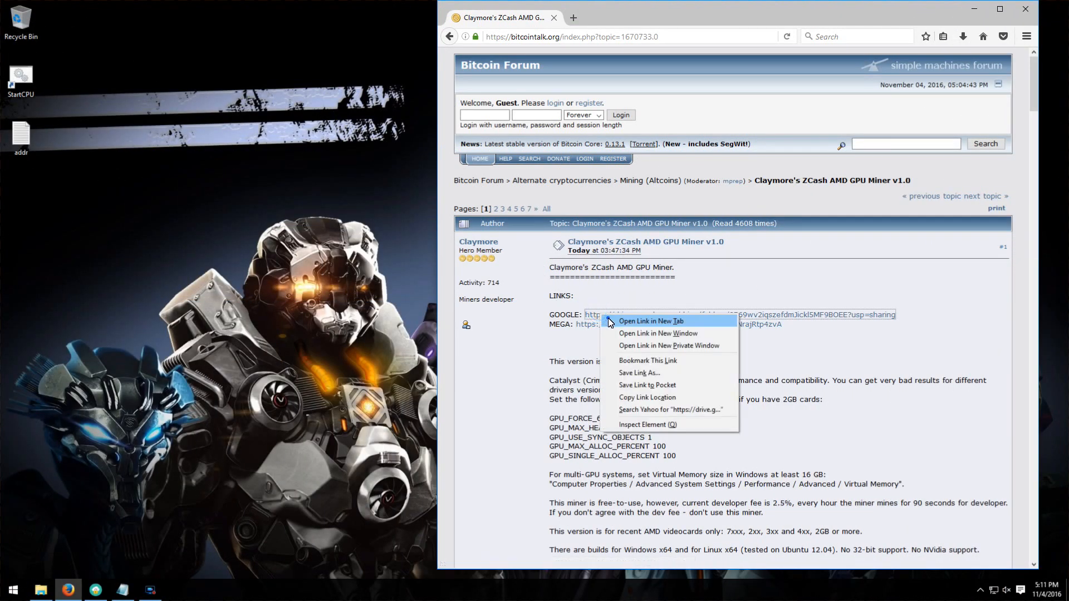
Open the Claymore miner's Google Drive download link in a new tab and scroll down the thread
{"action": "left_click", "coordinate": [650, 322]}
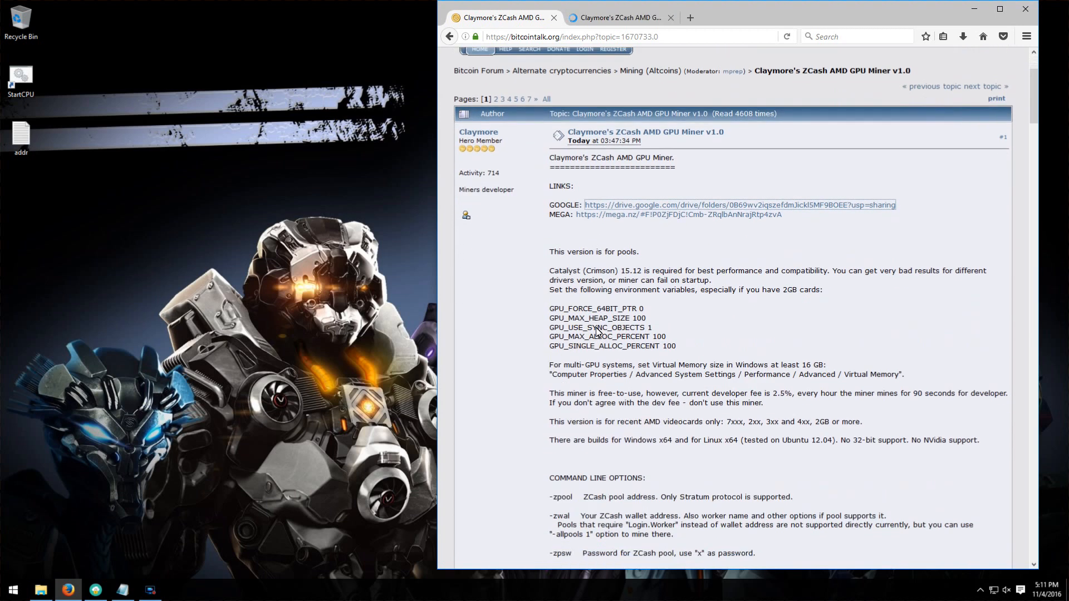
{"action": "scroll", "scroll_direction": "down", "scroll_amount": 3}
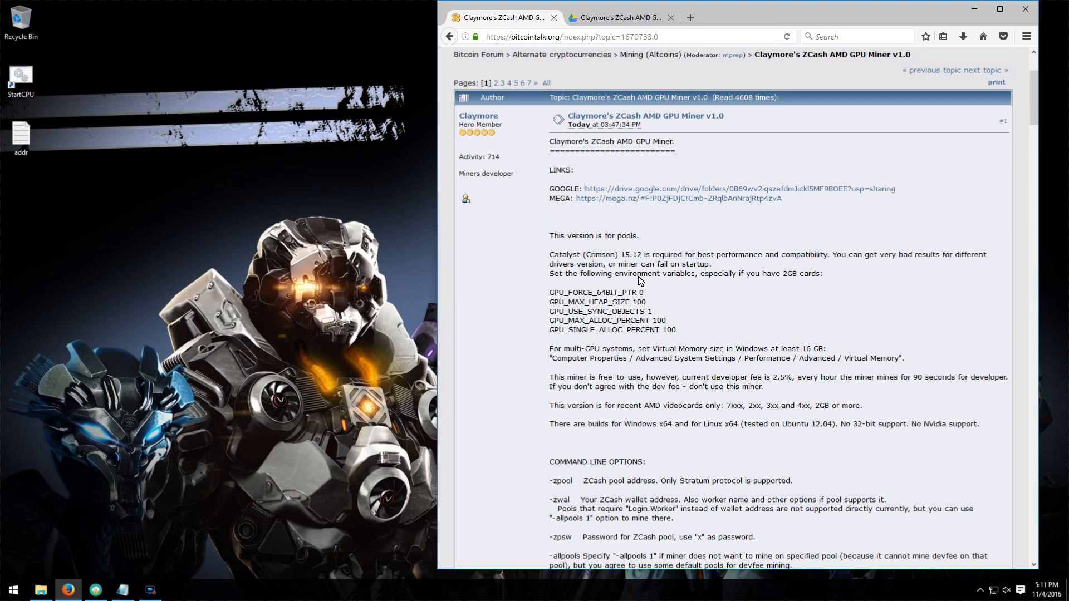
{"action": "mouse_move", "coordinate": [564, 304]}
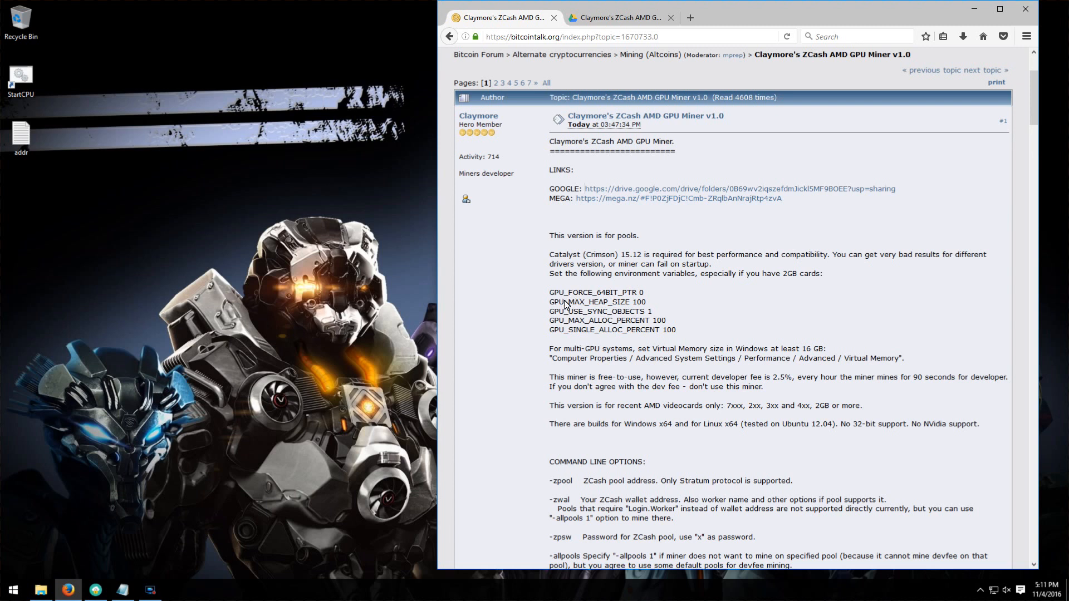
{"action": "mouse_move", "coordinate": [422, 313]}
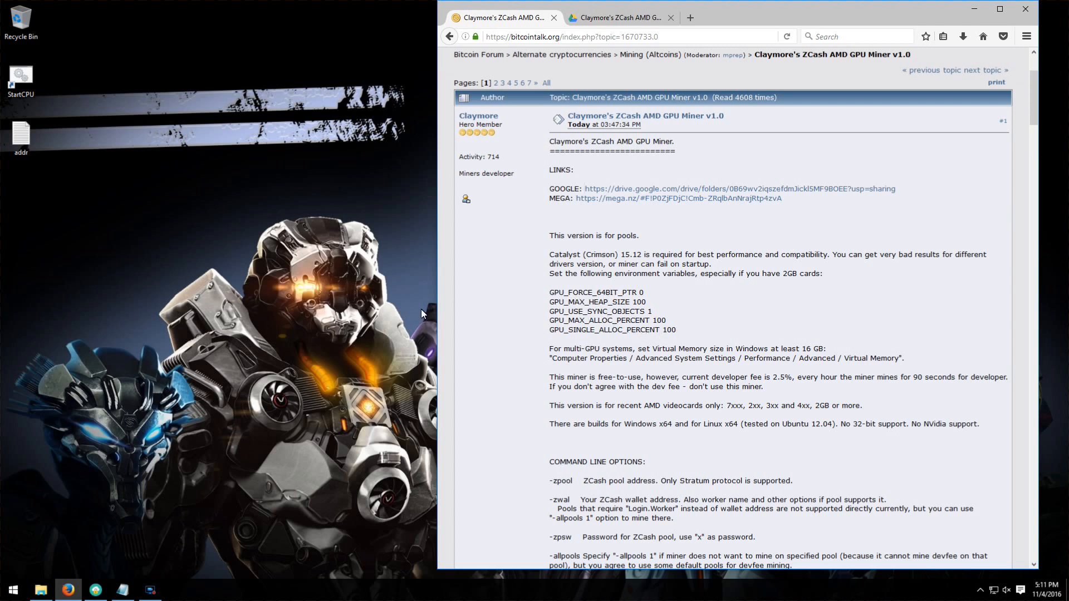
Review the -zpool, -zwal, GPU index, -ftime failover and timed restart options in the thread
{"action": "scroll", "scroll_direction": "down", "scroll_amount": 3}
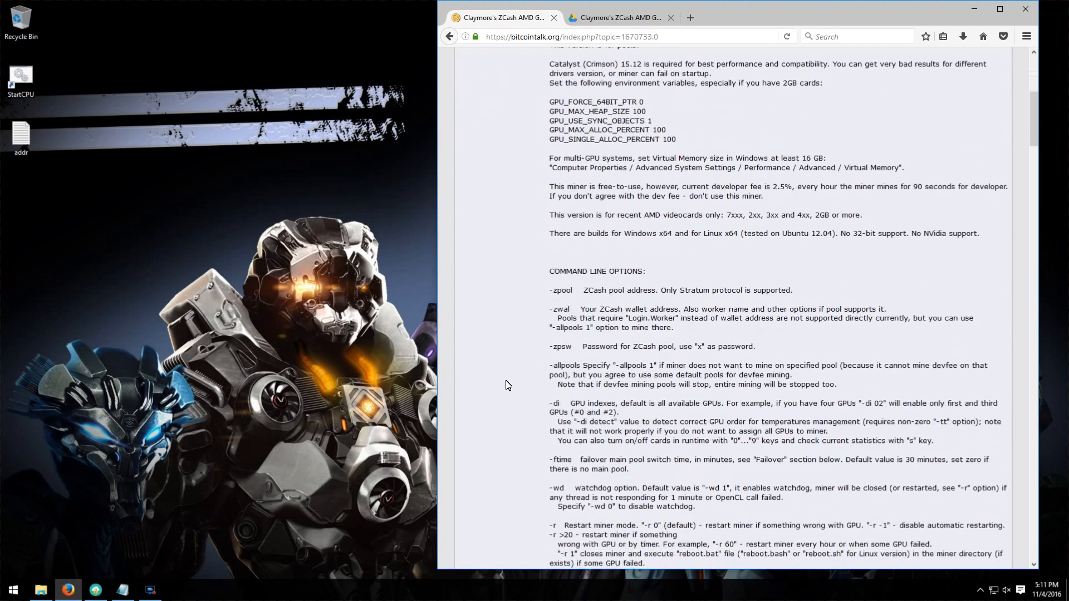
{"action": "scroll", "scroll_direction": "down", "scroll_amount": 3}
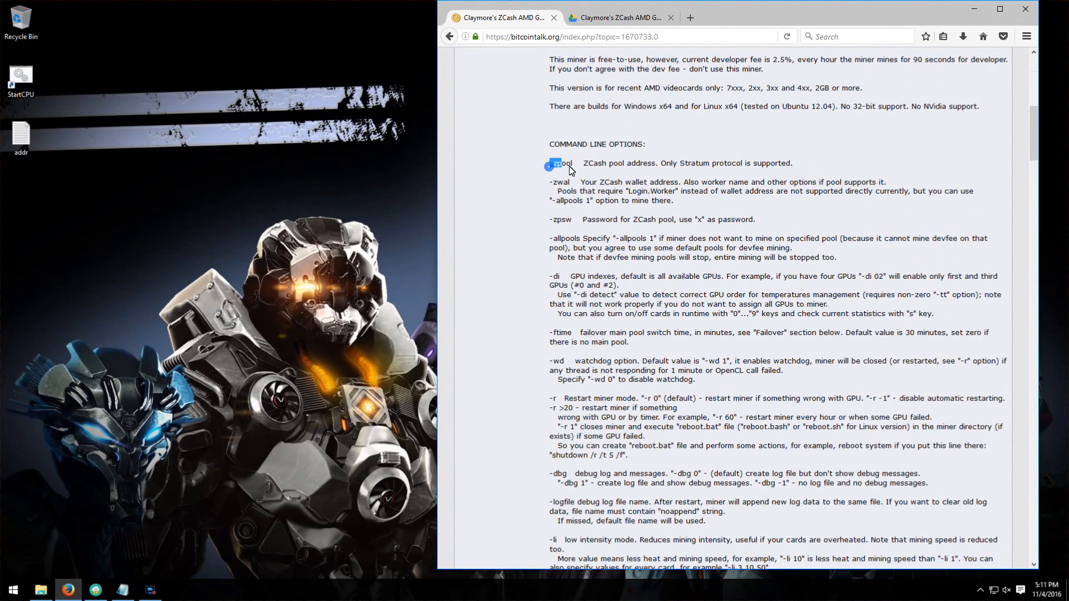
{"action": "double_click", "coordinate": [560, 182]}
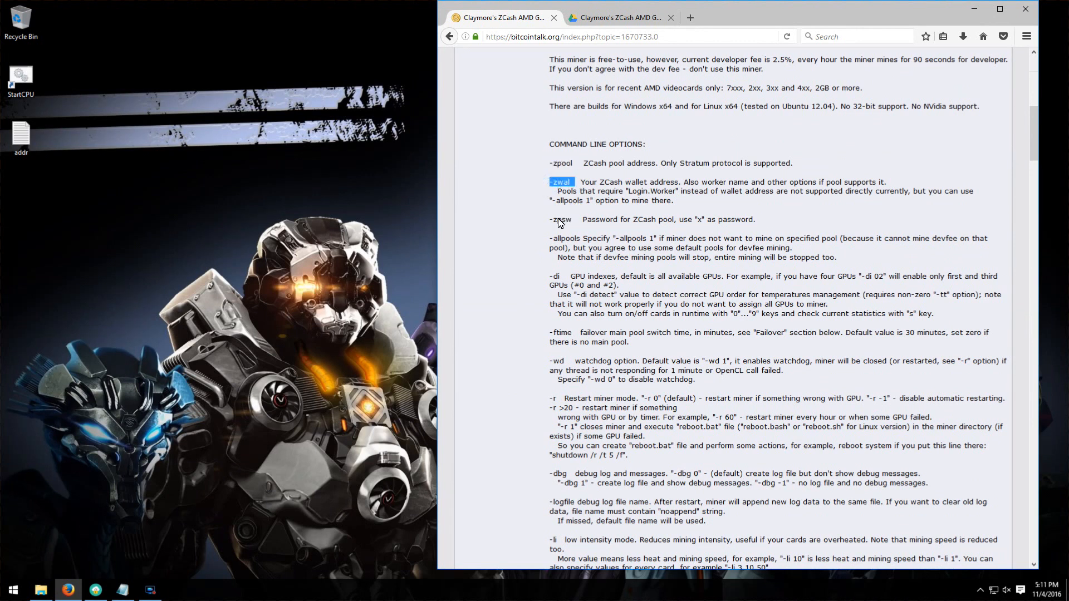
{"action": "double_click", "coordinate": [564, 238]}
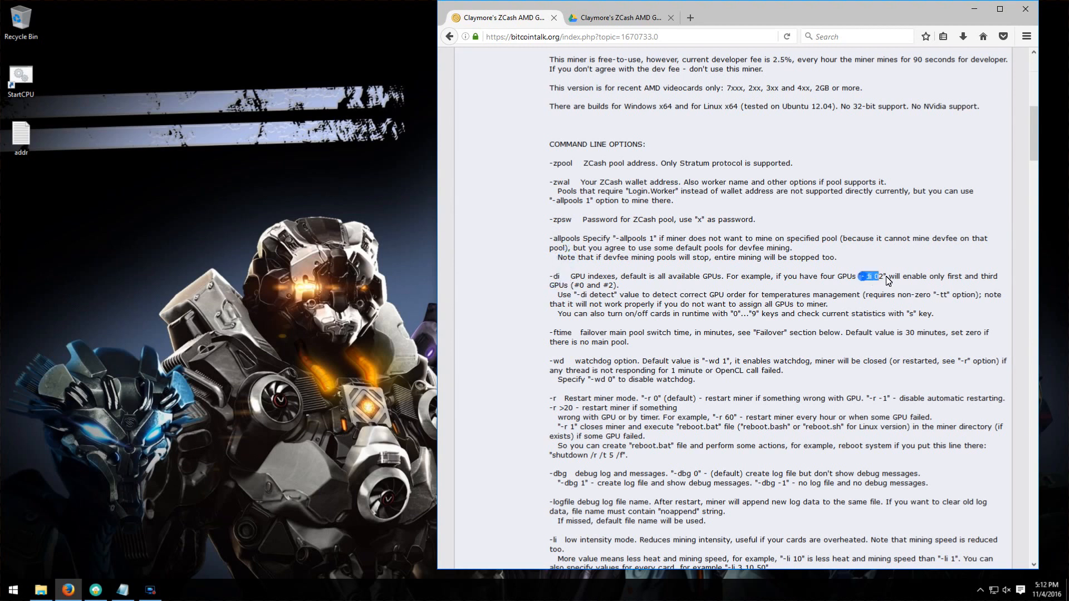
{"action": "left_click_drag", "start_coordinate": [860, 276], "coordinate": [1003, 277]}
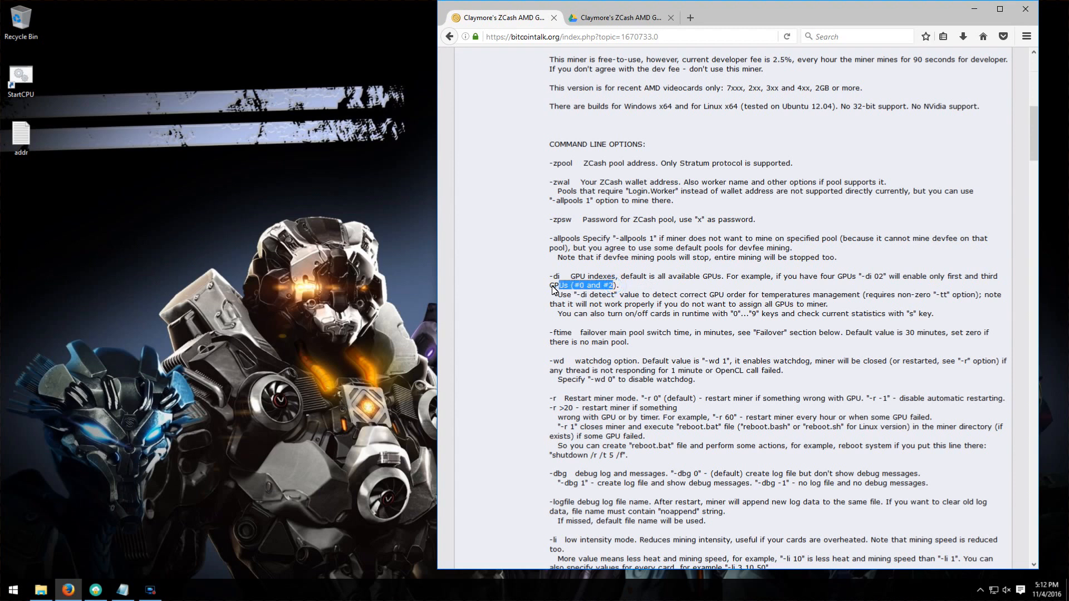
{"action": "left_click_drag", "start_coordinate": [553, 289], "coordinate": [886, 285]}
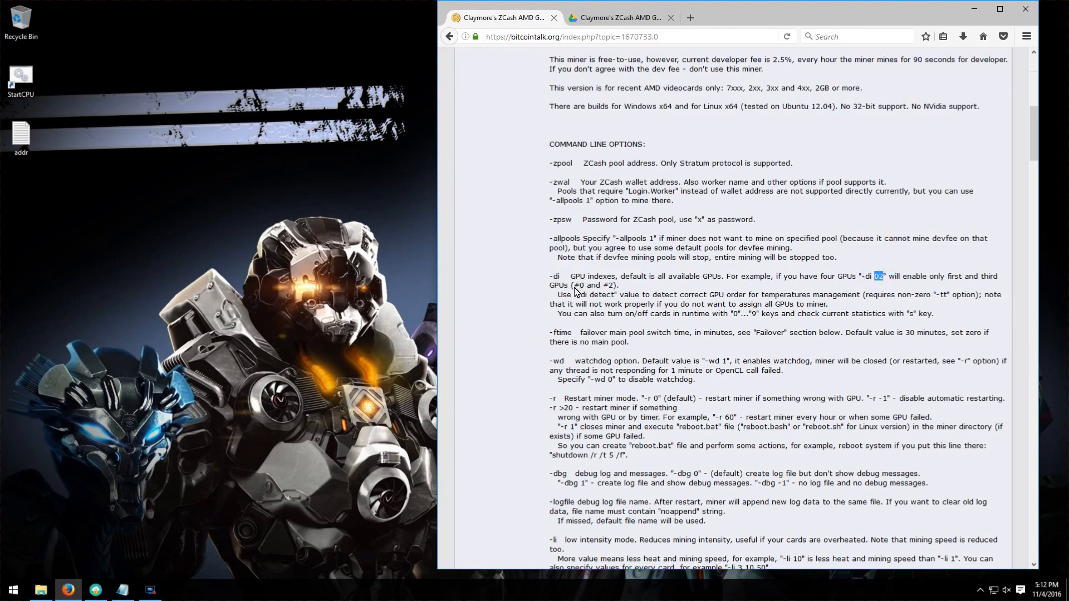
{"action": "double_click", "coordinate": [562, 332]}
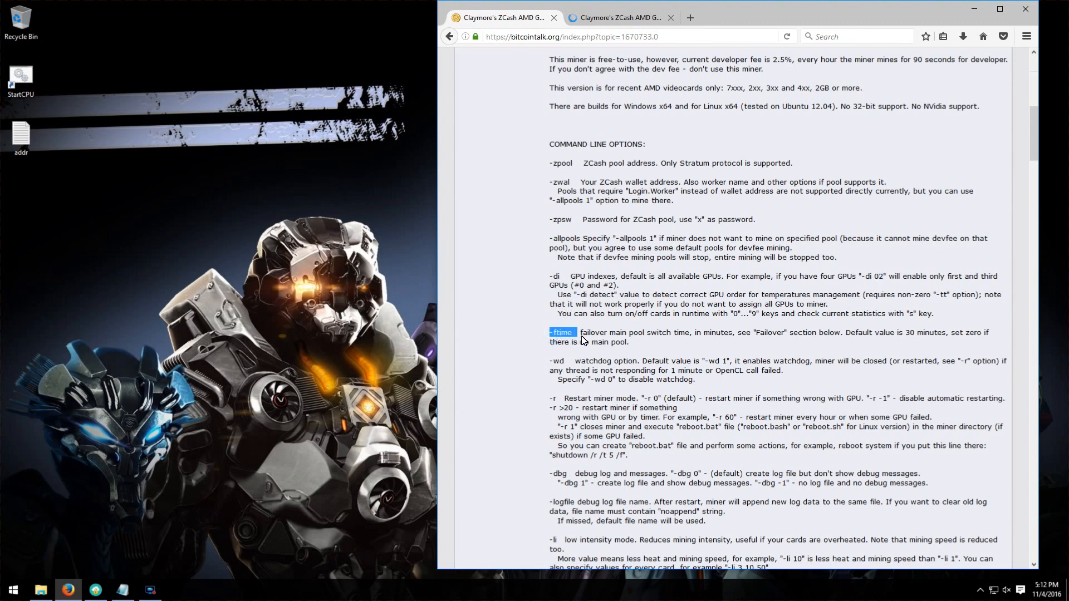
{"action": "left_click_drag", "start_coordinate": [574, 333], "coordinate": [687, 333]}
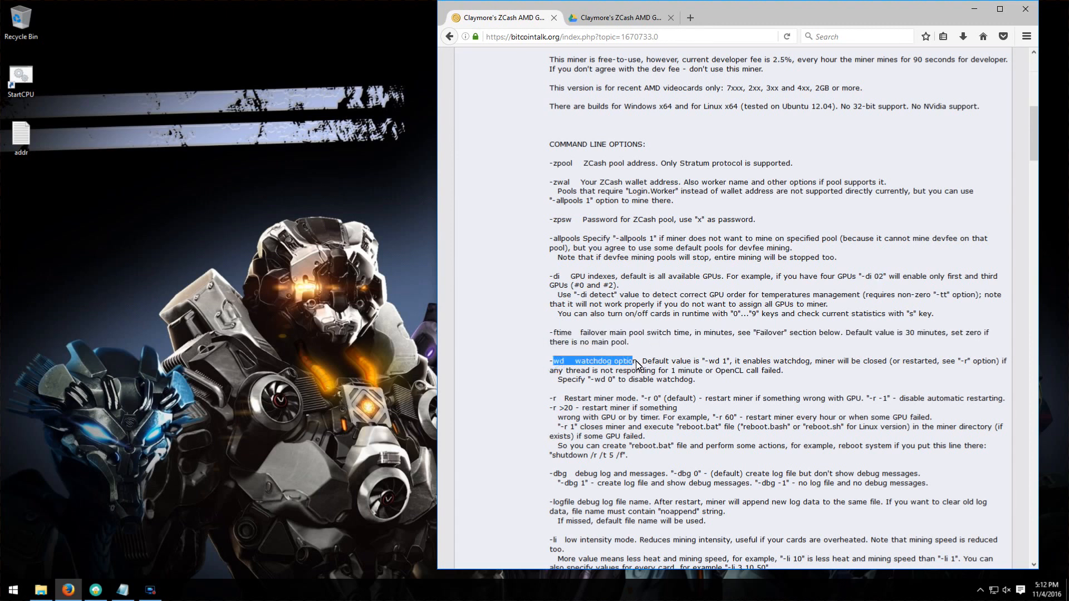
{"action": "mouse_move", "coordinate": [658, 367]}
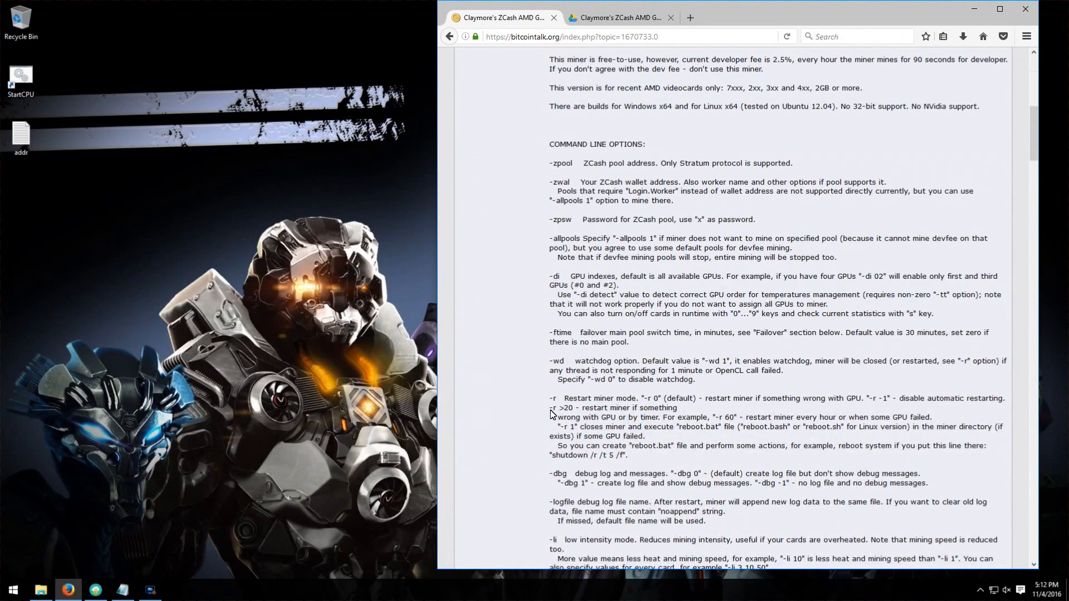
{"action": "left_click_drag", "start_coordinate": [549, 408], "coordinate": [830, 417]}
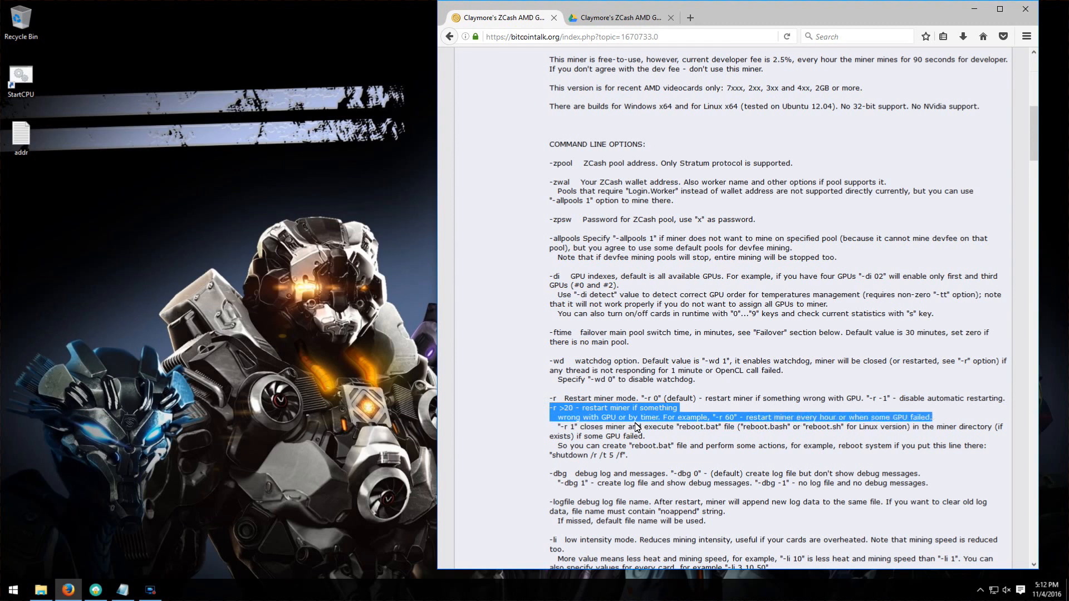
{"action": "scroll", "scroll_direction": "down", "scroll_amount": 3}
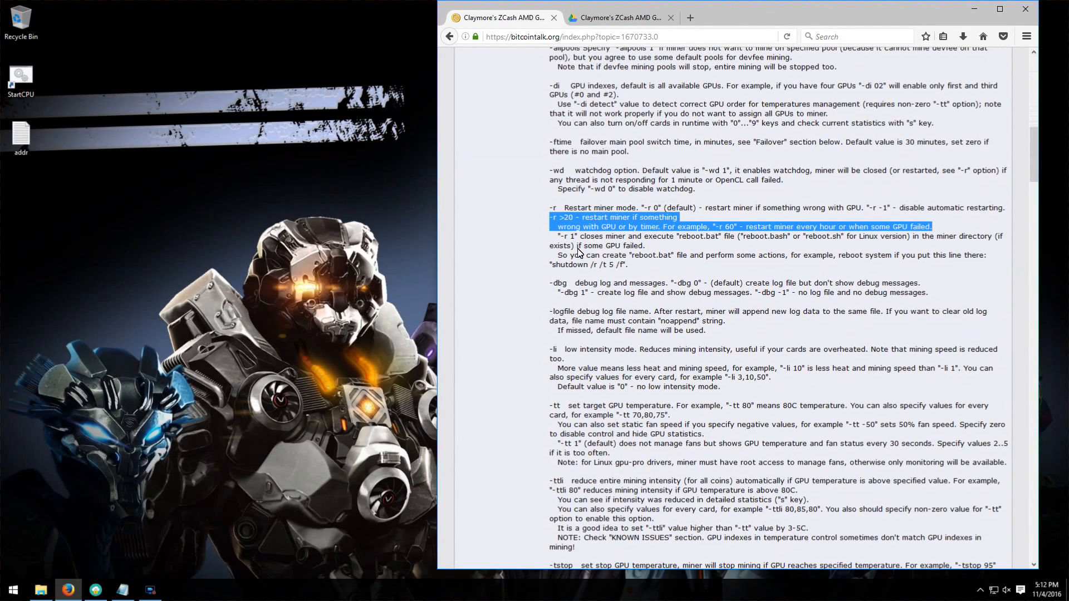
Extract the downloaded Claymore miner zip in Downloads to its suggested folder
{"action": "left_click", "coordinate": [555, 236]}
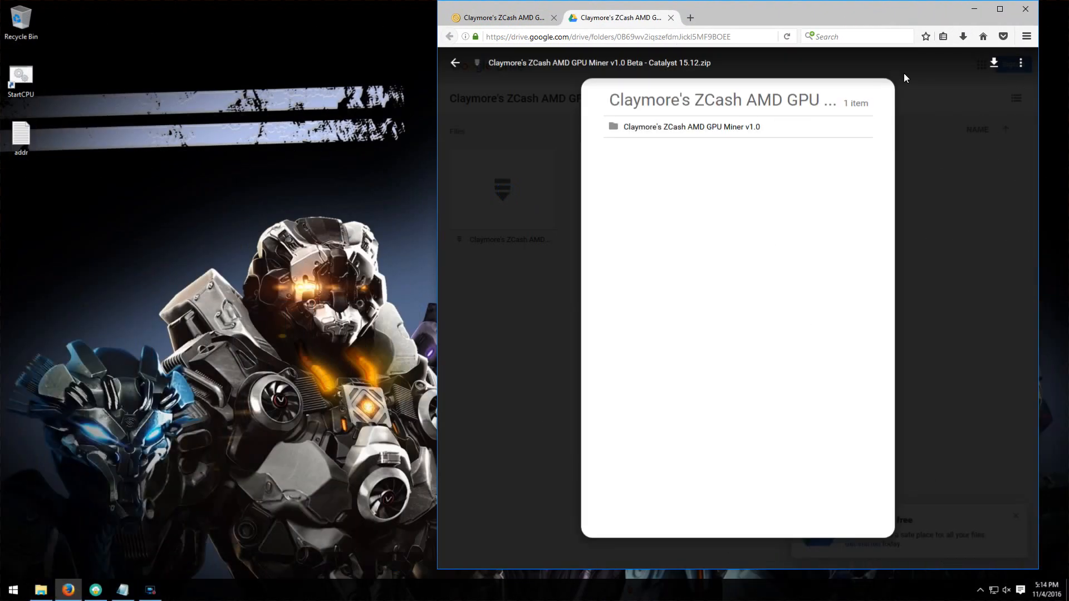
{"action": "mouse_move", "coordinate": [379, 380]}
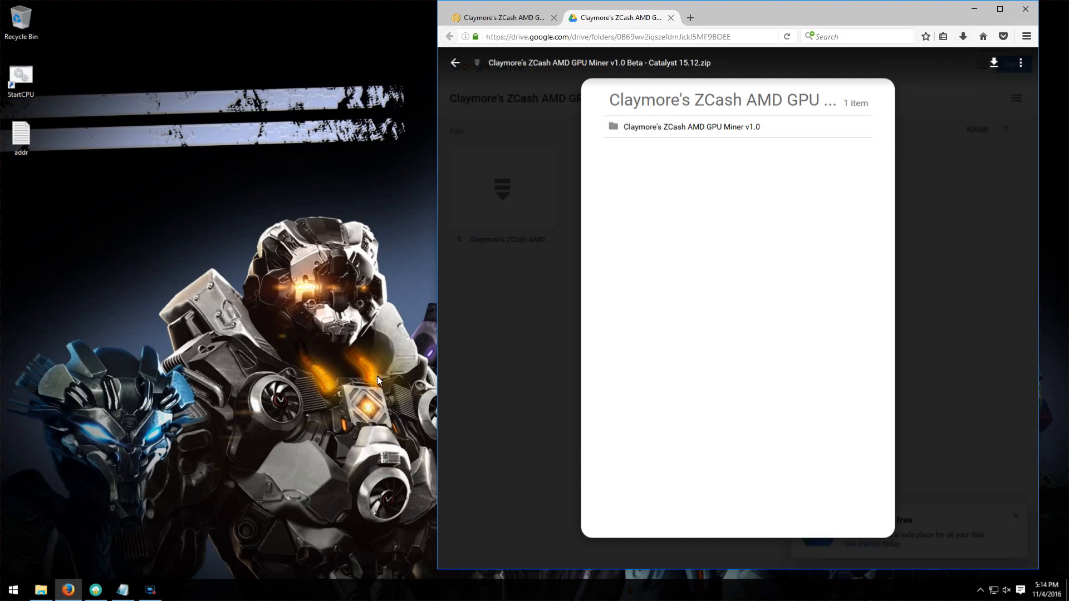
{"action": "left_click", "coordinate": [39, 590]}
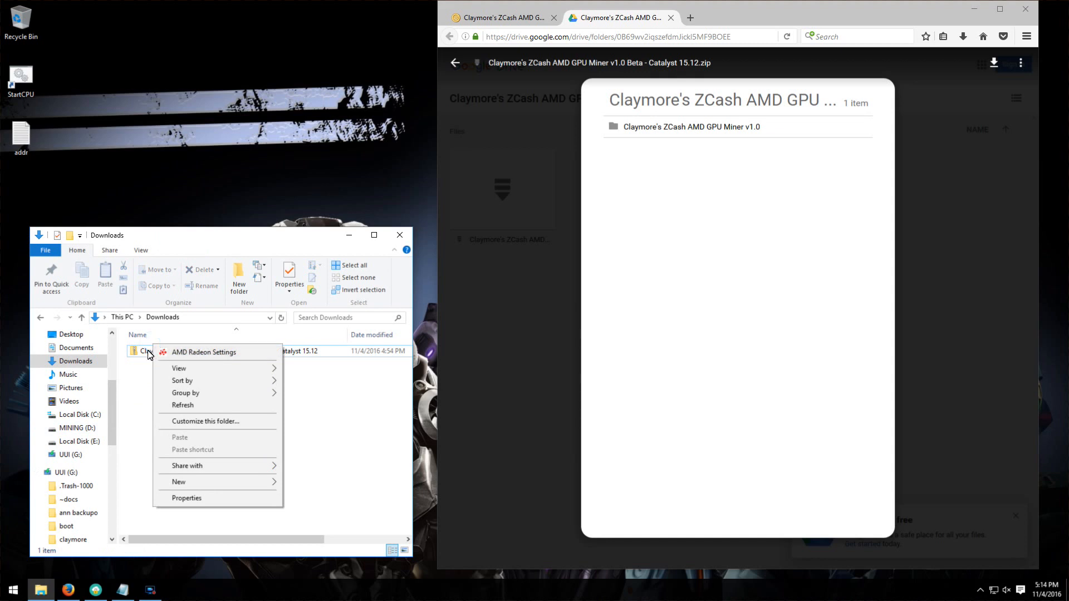
{"action": "left_click", "coordinate": [143, 350]}
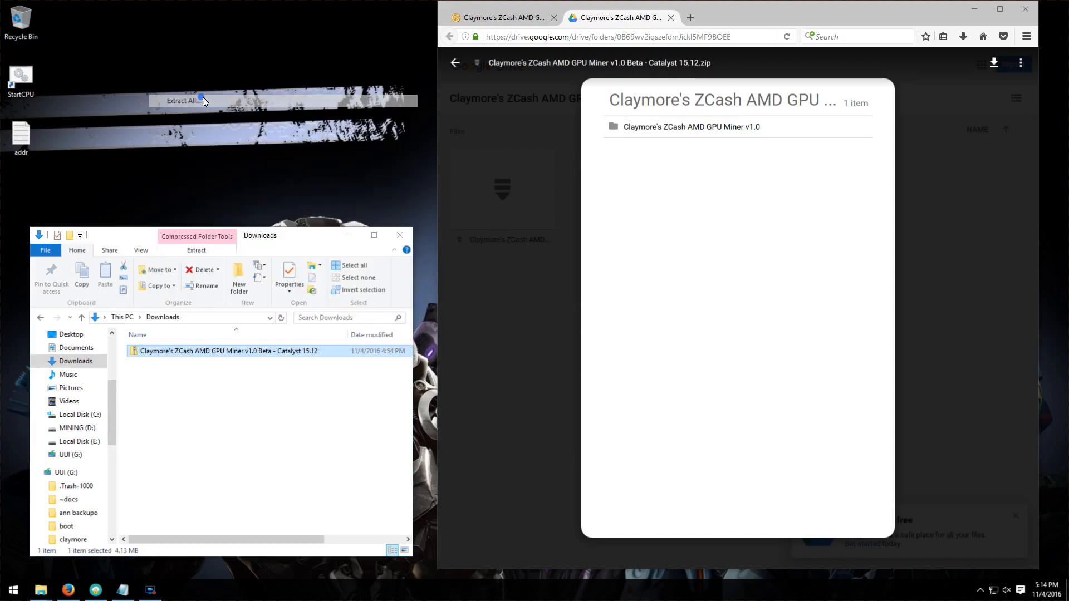
{"action": "left_click", "coordinate": [182, 100]}
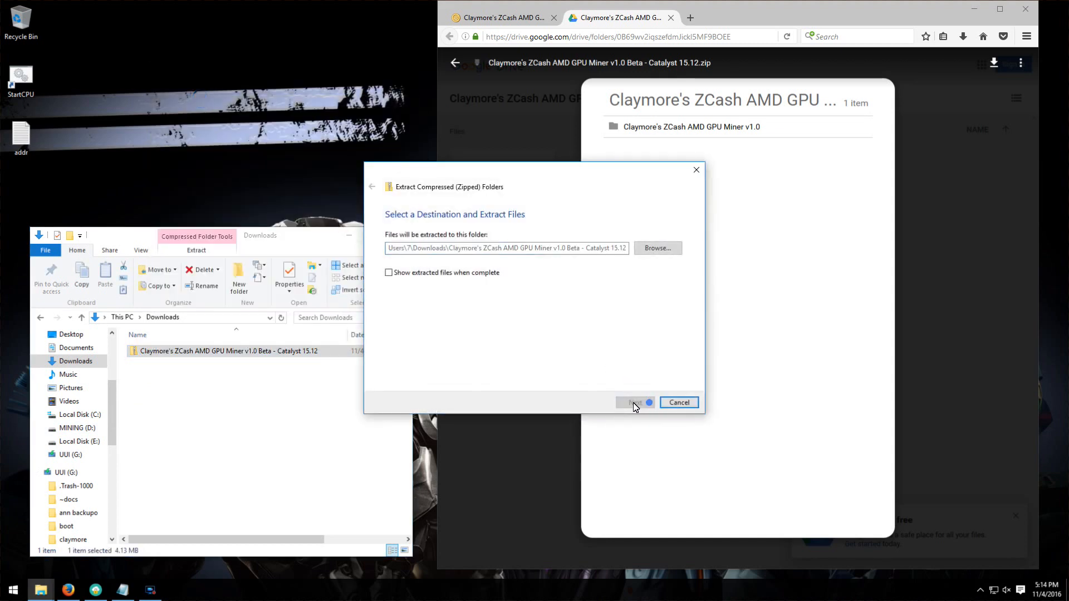
{"action": "left_click", "coordinate": [631, 402]}
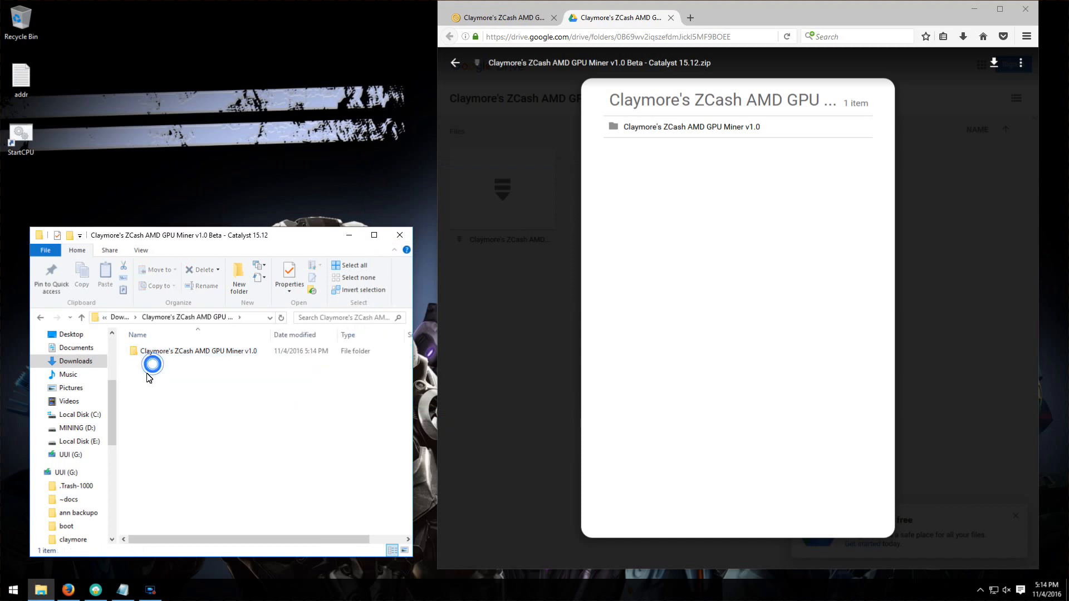
Edit start.bat in an enlarged Notepad window, and return to the thread's opening post
{"action": "right_click", "coordinate": [144, 433]}
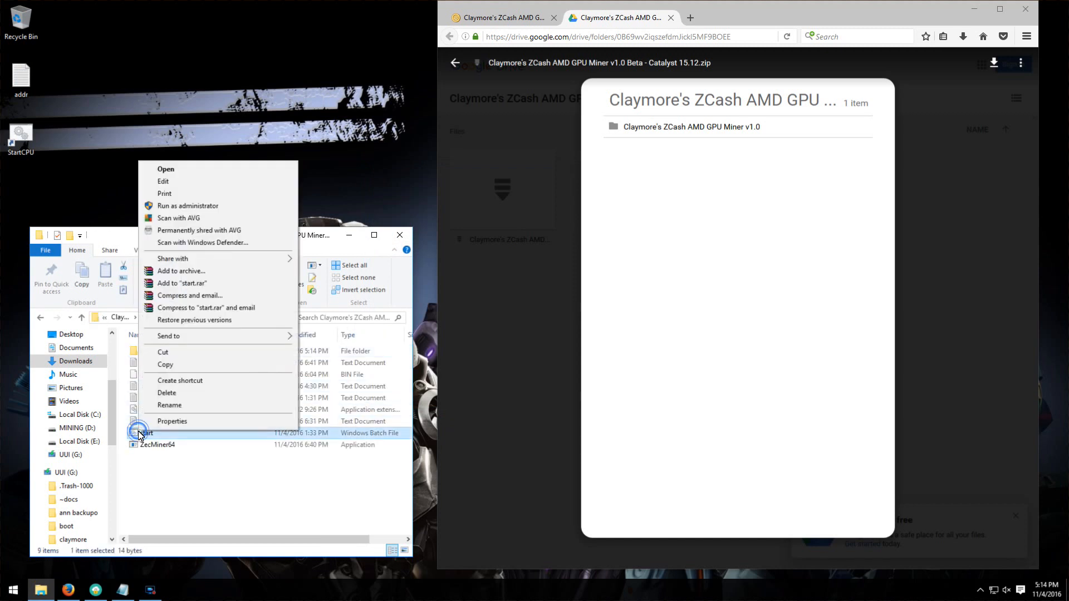
{"action": "mouse_move", "coordinate": [164, 181]}
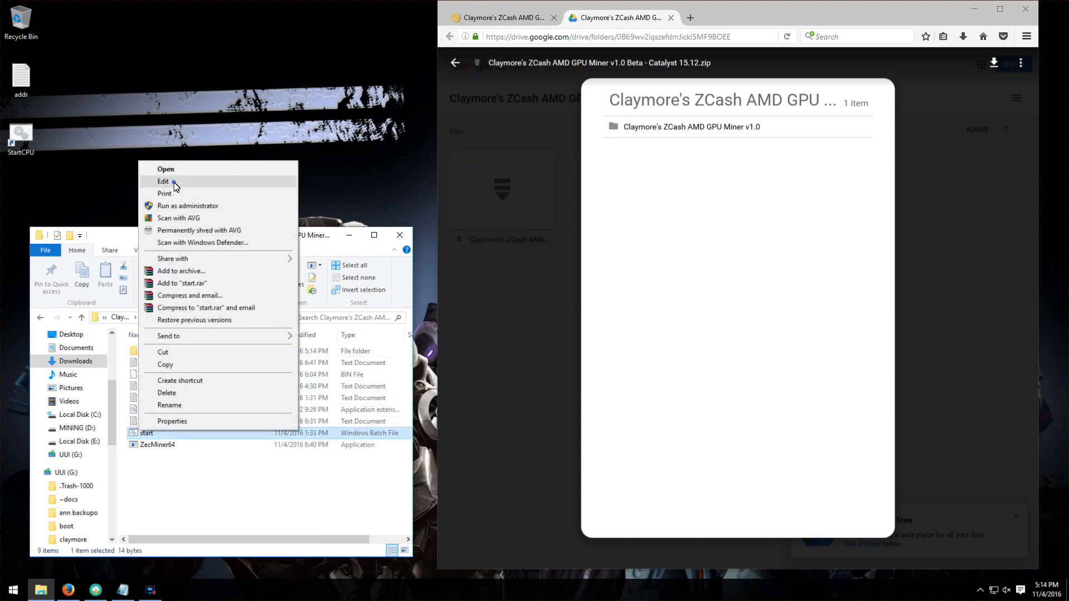
{"action": "left_click", "coordinate": [163, 180]}
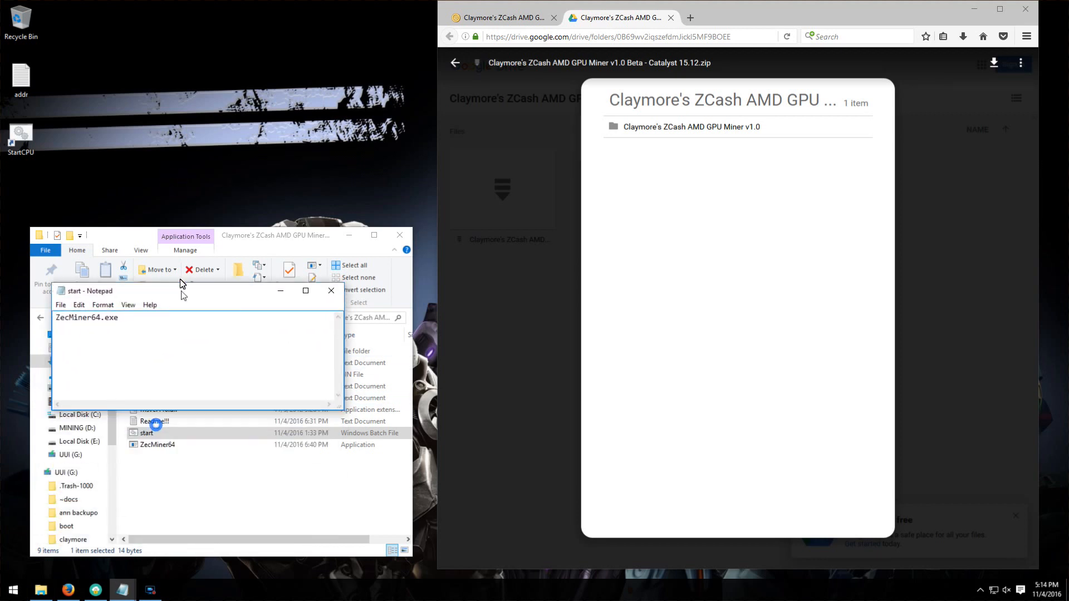
{"action": "left_click_drag", "start_coordinate": [88, 290], "coordinate": [78, 244]}
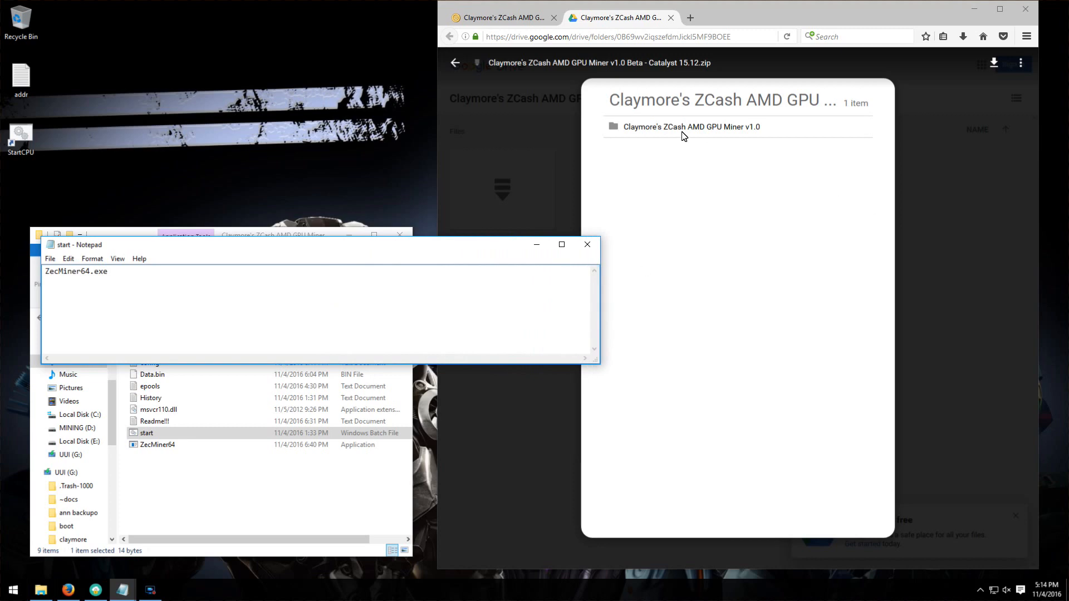
{"action": "left_click", "coordinate": [502, 17]}
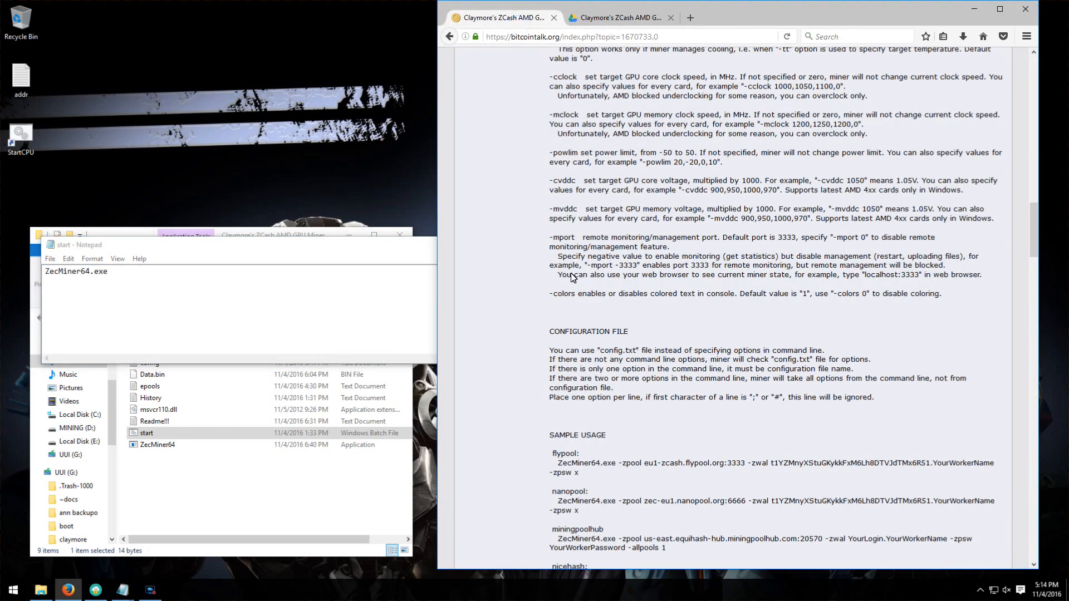
{"action": "scroll", "scroll_direction": "up", "scroll_amount": 3}
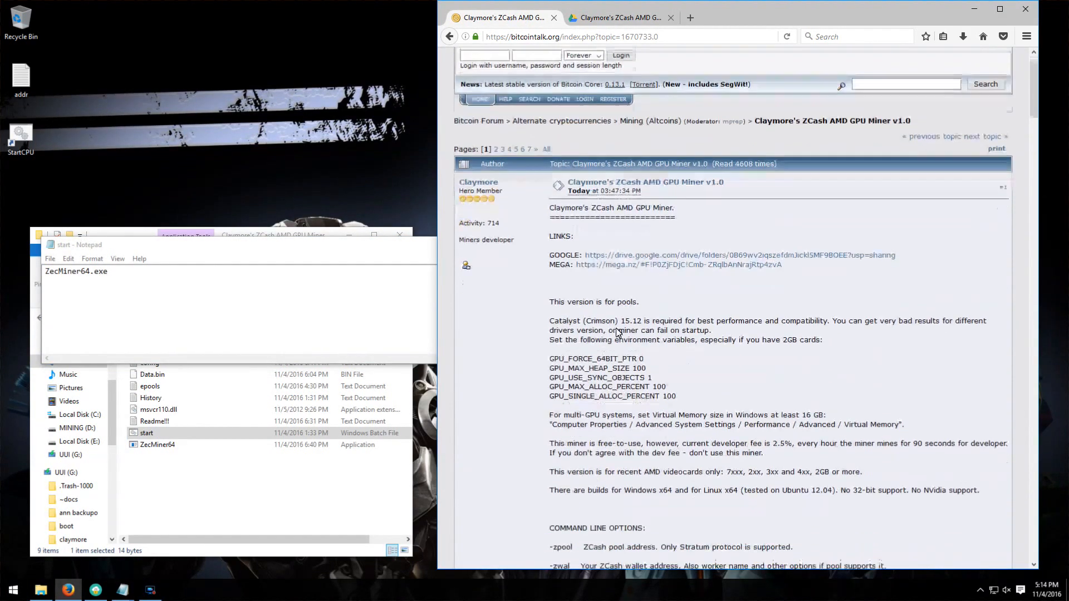
{"action": "left_click_drag", "start_coordinate": [578, 364], "coordinate": [686, 392]}
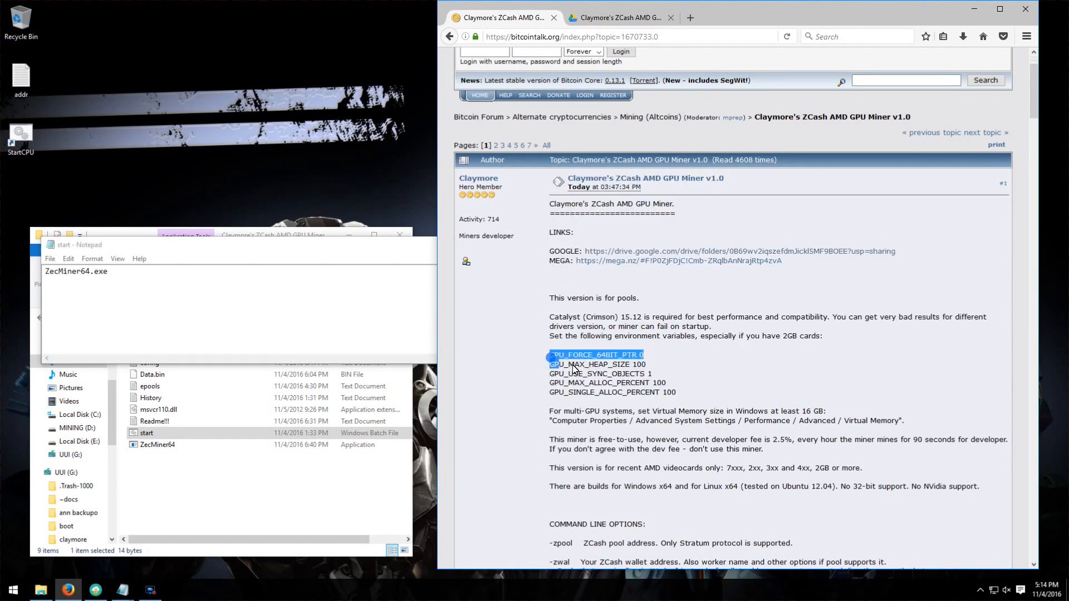
Paste the five copied GPU_ environment variable lines above ZecMiner64.exe in start.bat
{"action": "right_click", "coordinate": [641, 392]}
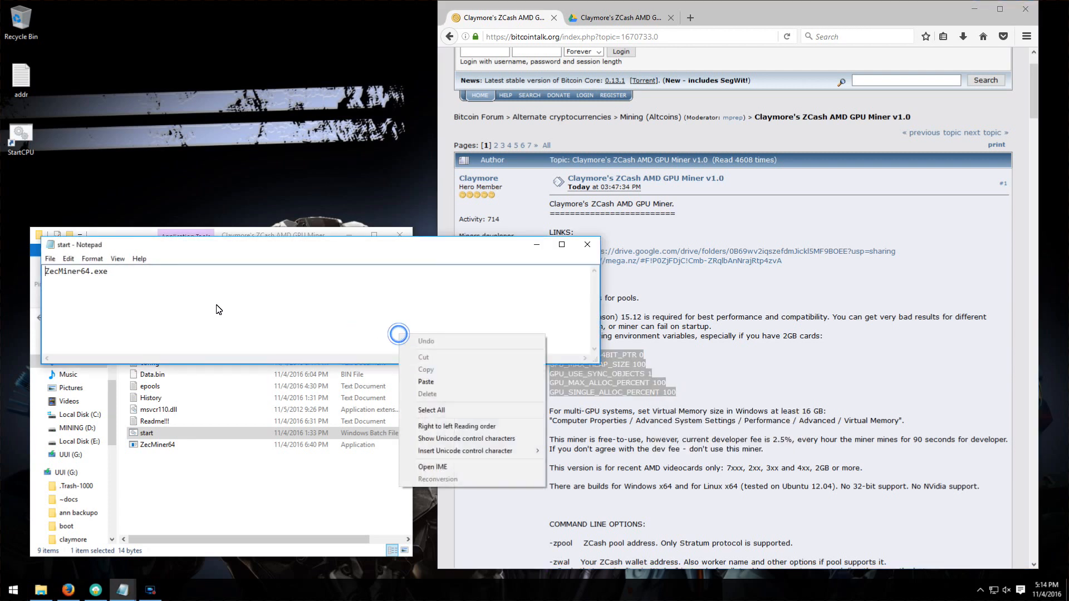
{"action": "left_click", "coordinate": [425, 381]}
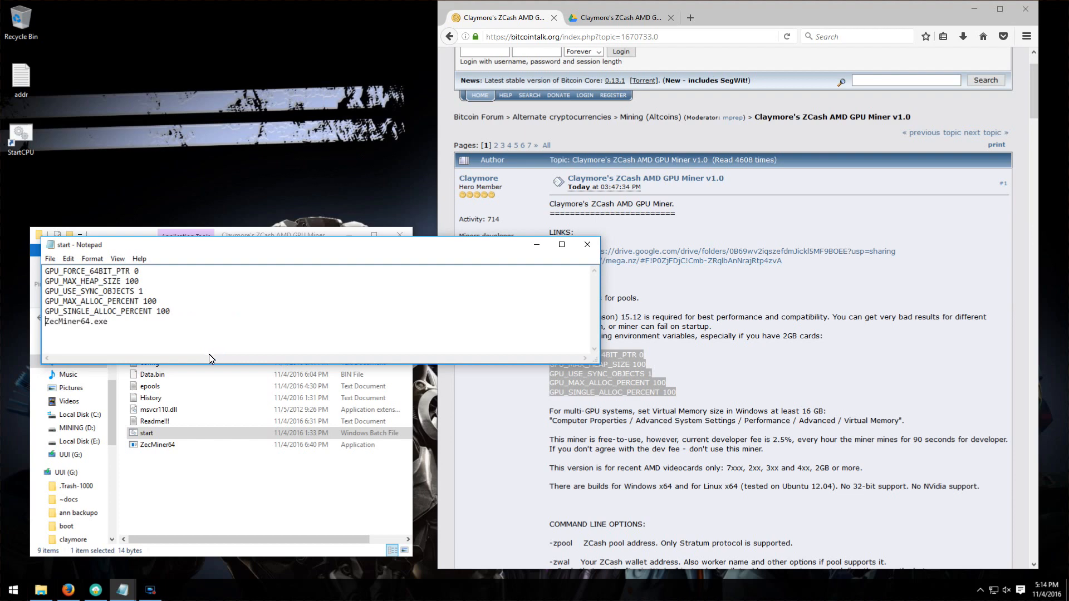
Copy the flypool sample usage command and paste it over start.bat's ZecMiner64.exe line
{"action": "scroll", "scroll_direction": "down", "scroll_amount": 3}
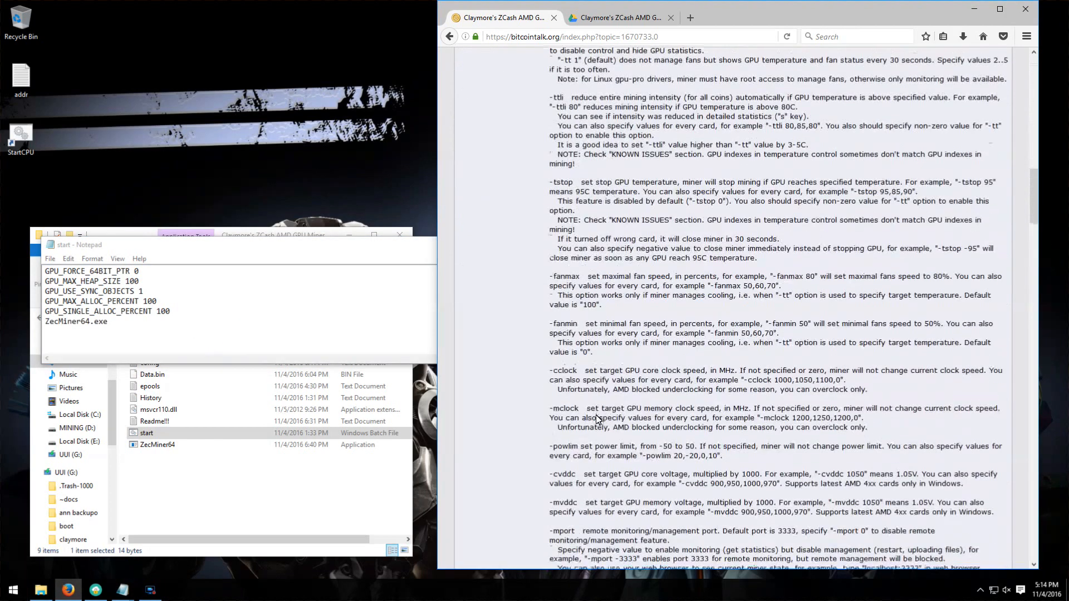
{"action": "scroll", "scroll_direction": "down", "scroll_amount": 3}
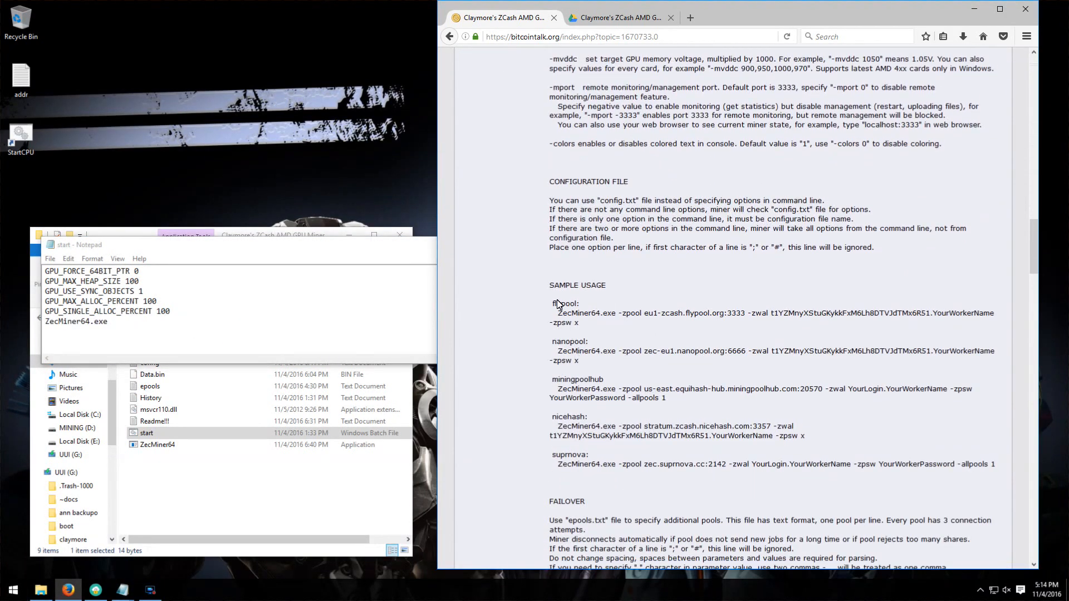
{"action": "left_click_drag", "start_coordinate": [550, 285], "coordinate": [805, 436]}
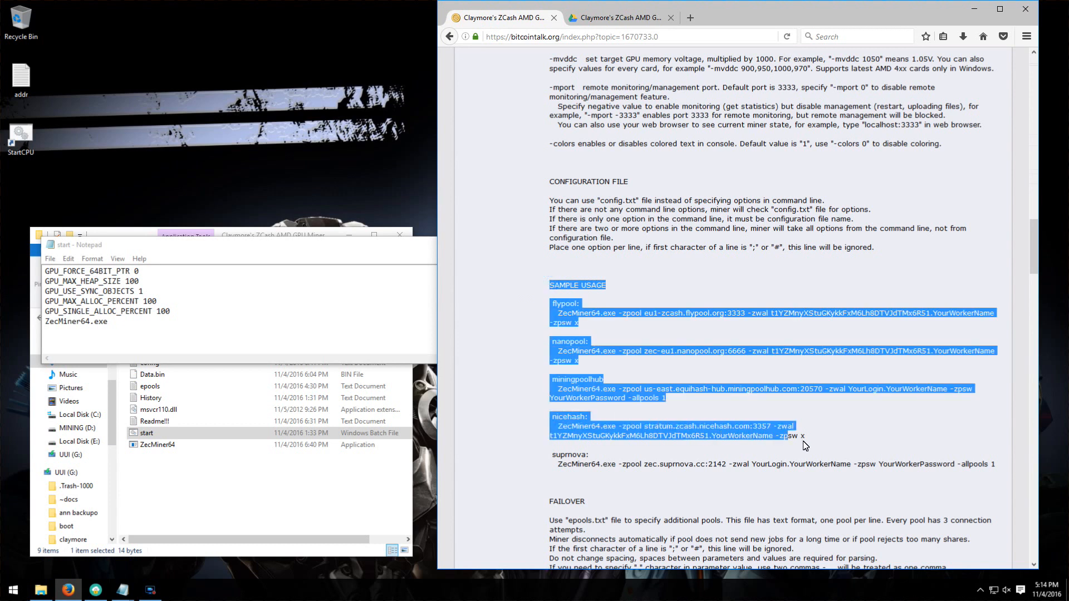
{"action": "left_click", "coordinate": [578, 454]}
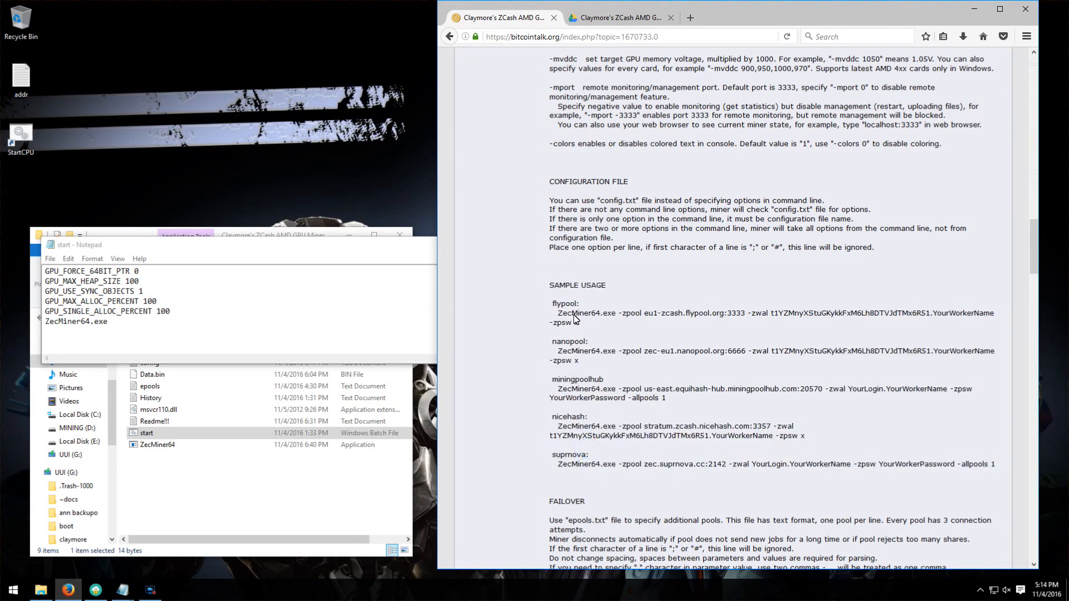
{"action": "right_click", "coordinate": [573, 319]}
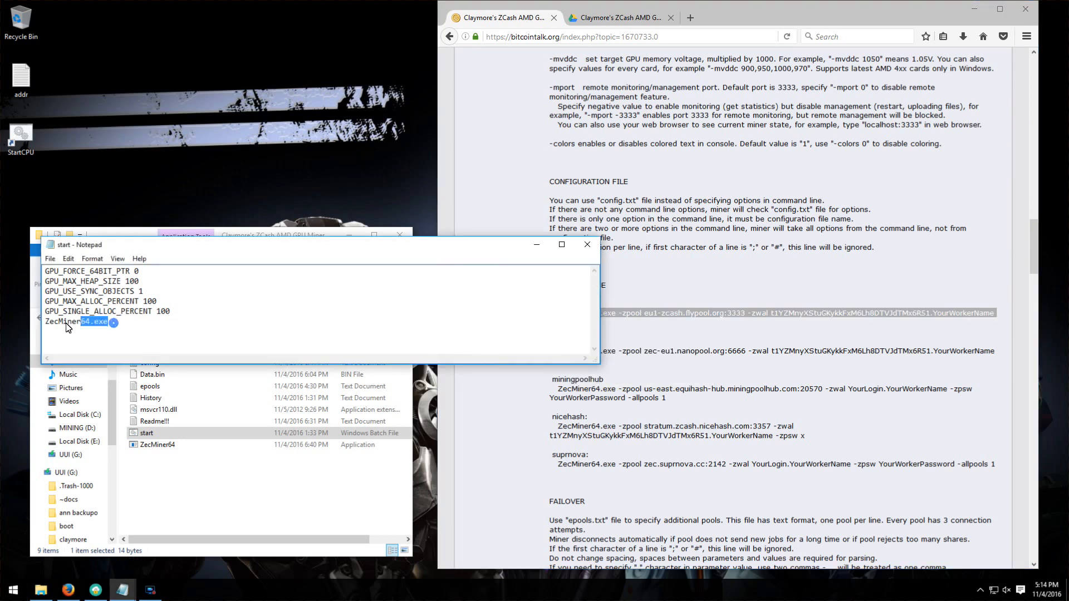
{"action": "right_click", "coordinate": [65, 321]}
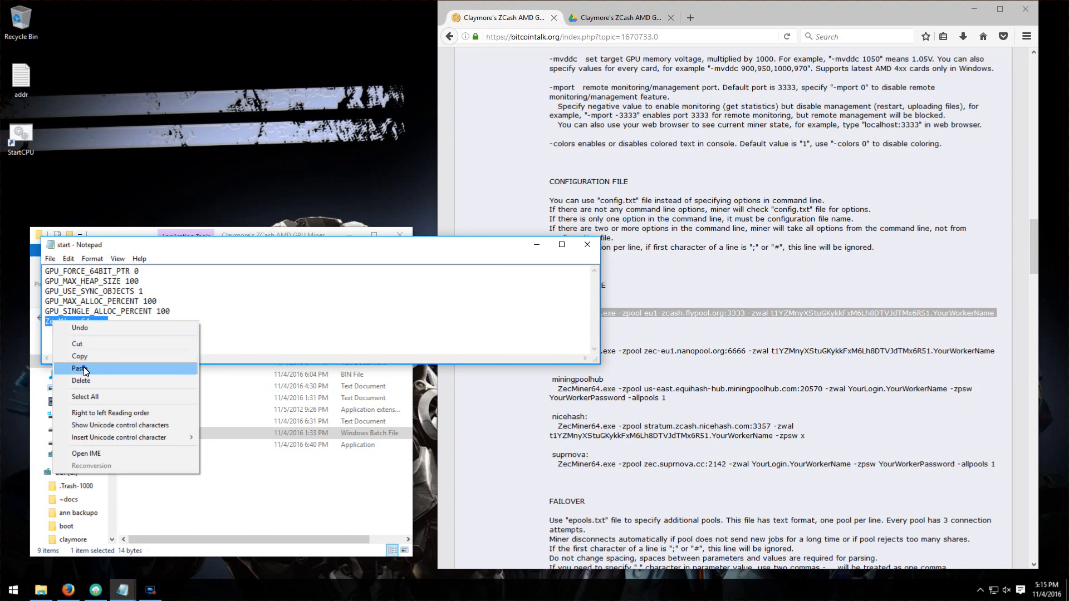
{"action": "left_click", "coordinate": [79, 368]}
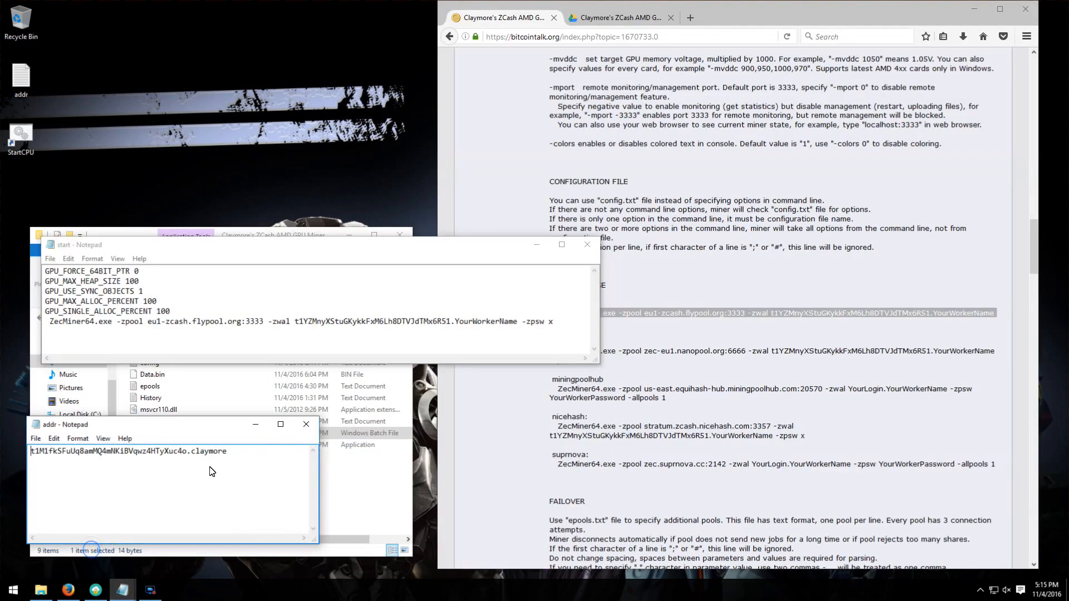
Put the addr.txt wallet address in -zwal, change eu1 to us1, and save start.bat
{"action": "right_click", "coordinate": [126, 450]}
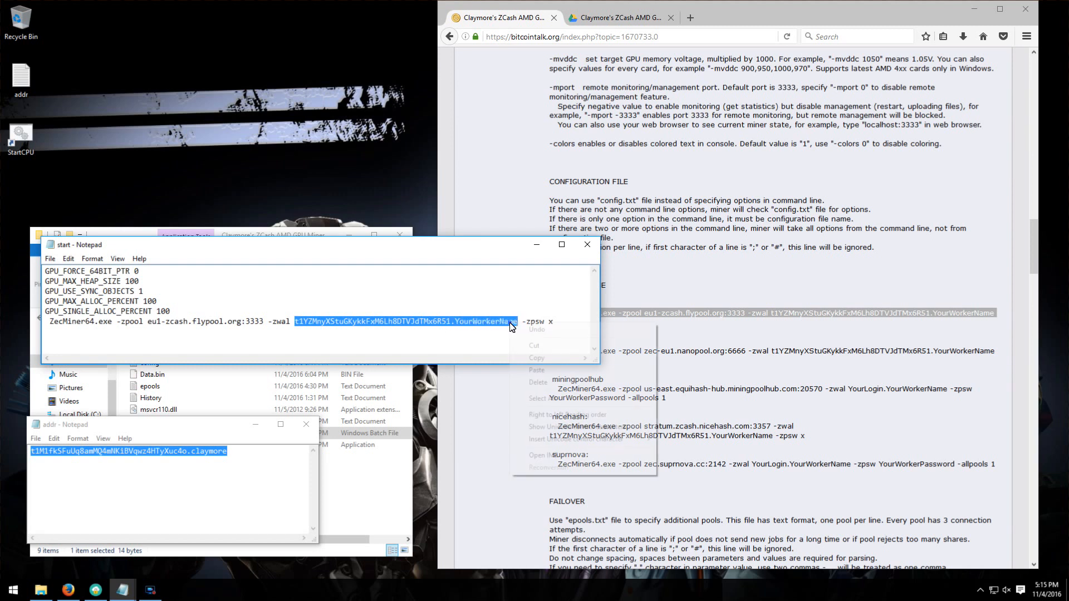
{"action": "left_click", "coordinate": [538, 370]}
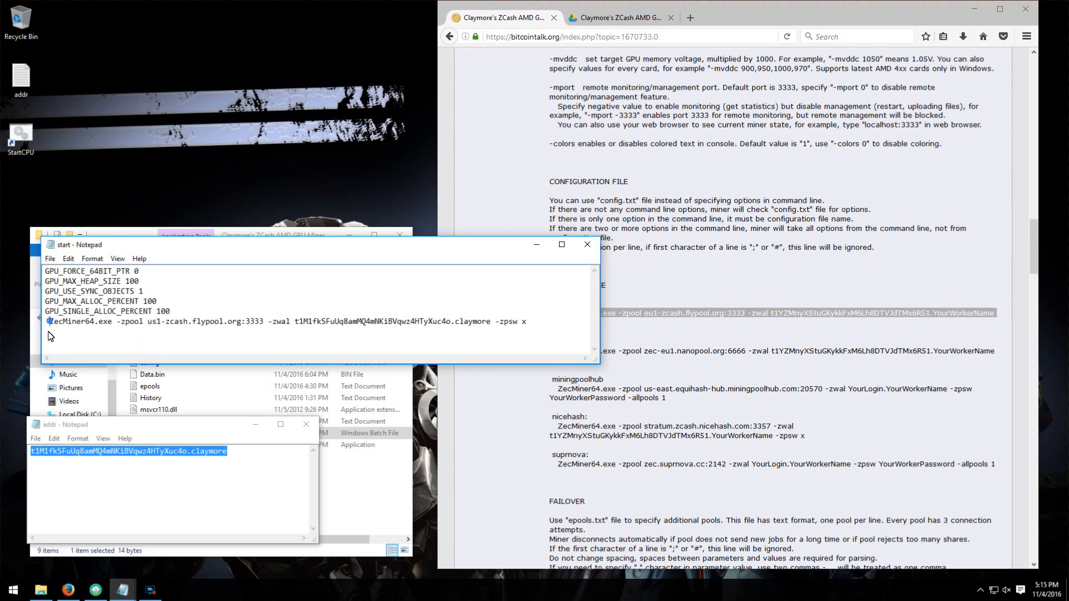
{"action": "left_click", "coordinate": [49, 258]}
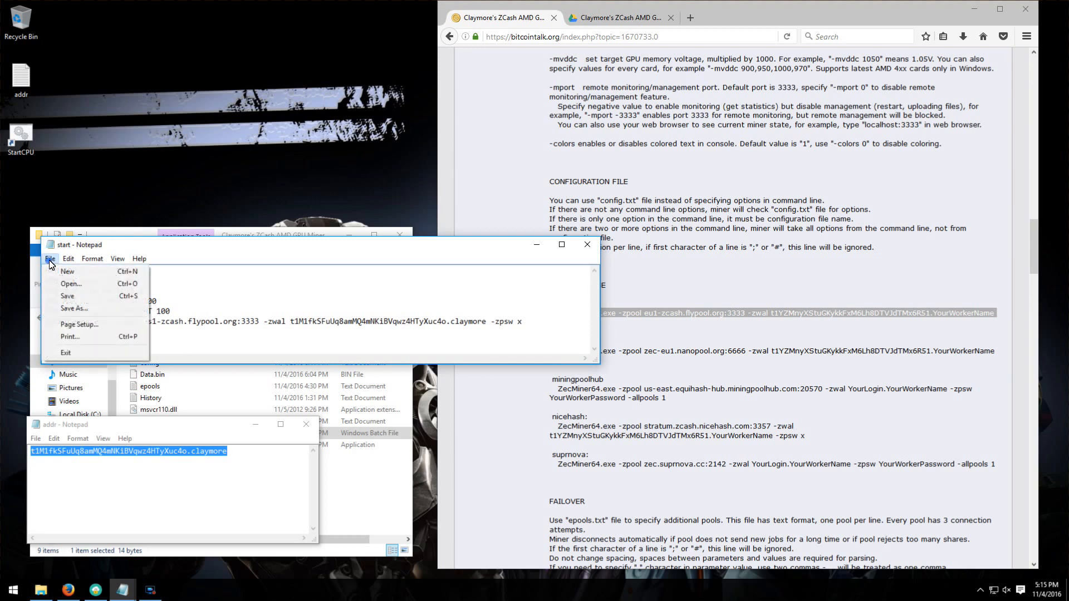
{"action": "left_click", "coordinate": [49, 262]}
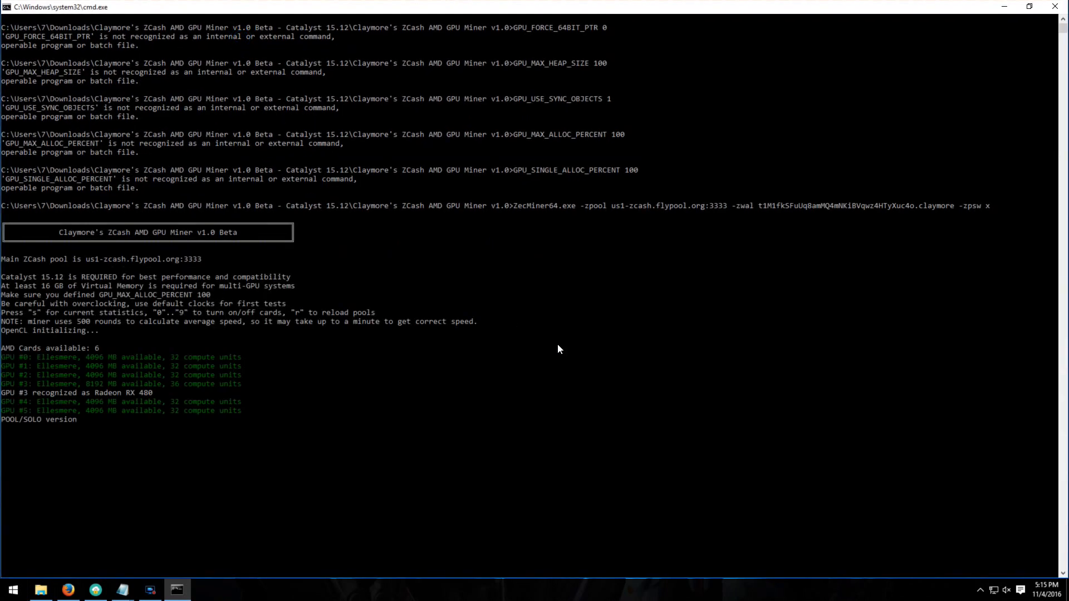
{"action": "mouse_move", "coordinate": [556, 375]}
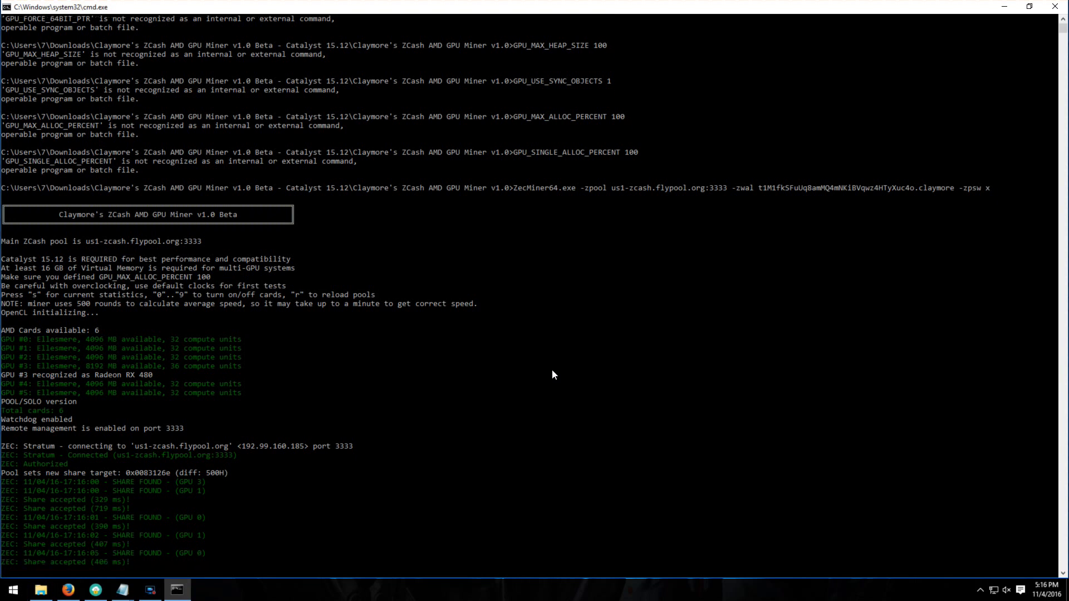
Scroll the cmd.exe miner output to watch shares accepted on us1-zcash.flypool.org
{"action": "scroll", "scroll_direction": "down", "scroll_amount": 3}
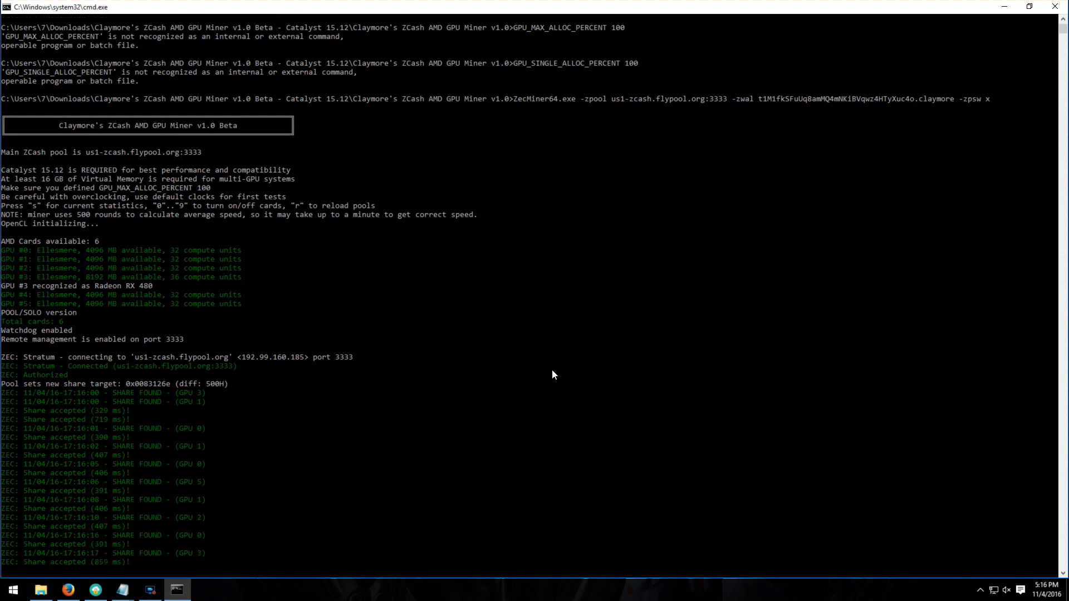
{"action": "scroll", "scroll_direction": "down", "scroll_amount": 3}
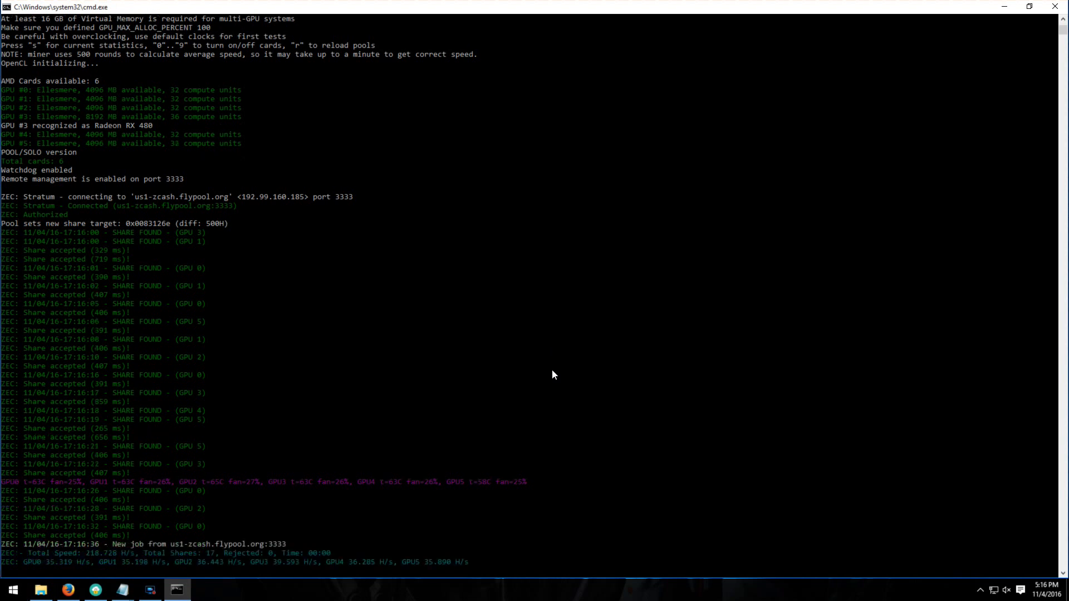
{"action": "scroll", "scroll_direction": "down", "scroll_amount": 3}
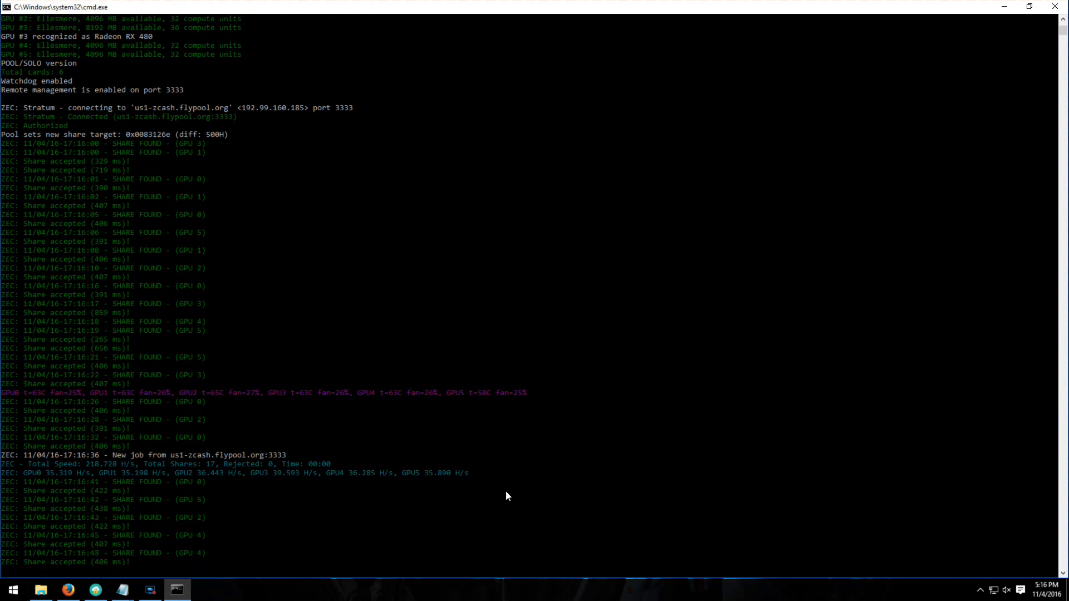
{"action": "scroll", "scroll_direction": "down", "scroll_amount": 3}
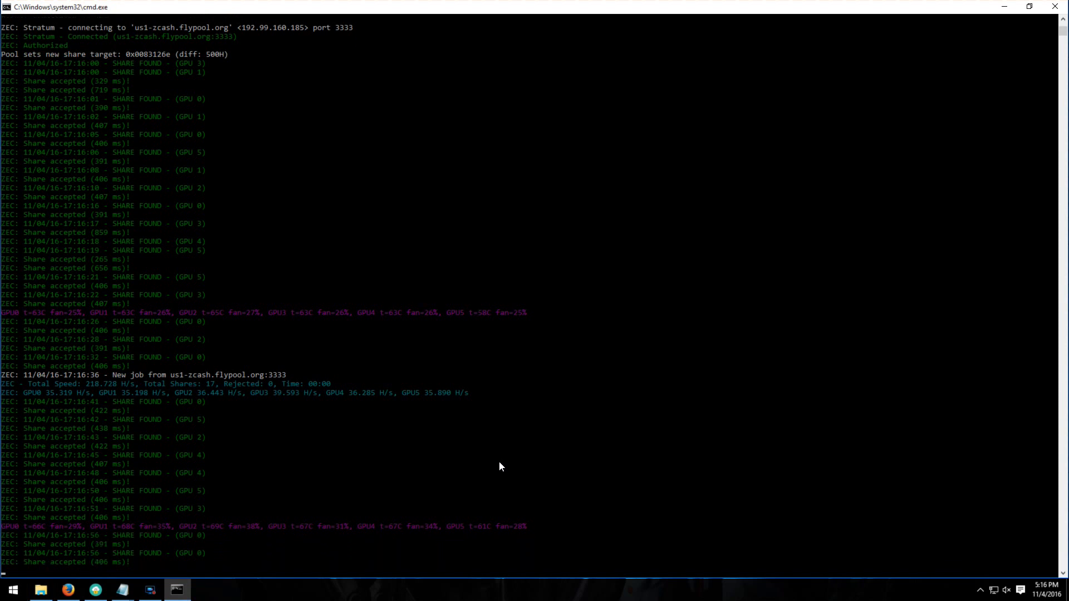
{"action": "scroll", "scroll_direction": "down", "scroll_amount": 3}
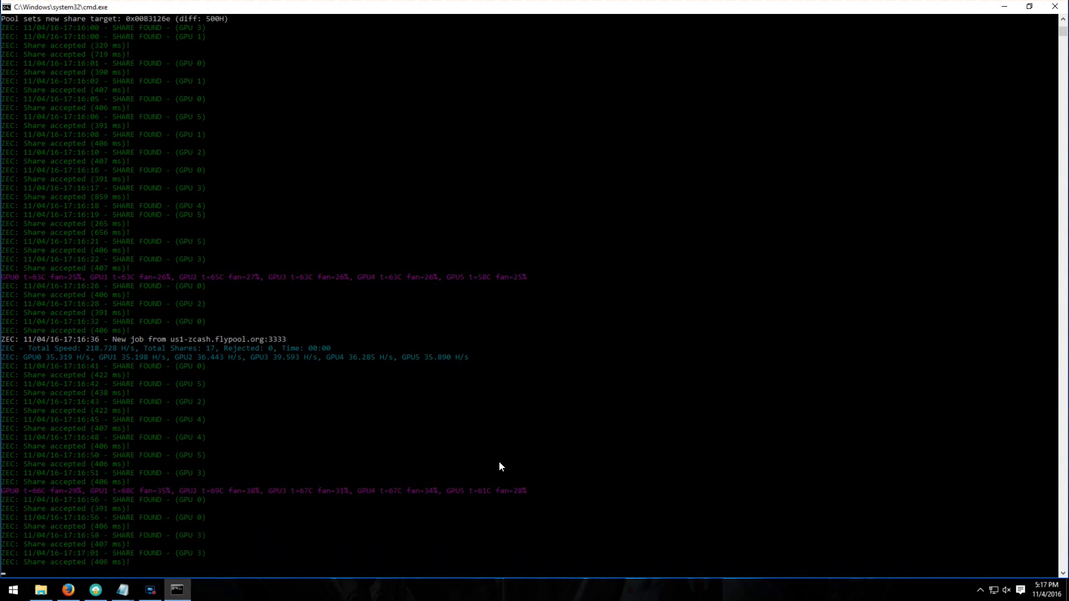
{"action": "scroll", "scroll_direction": "down", "scroll_amount": 3}
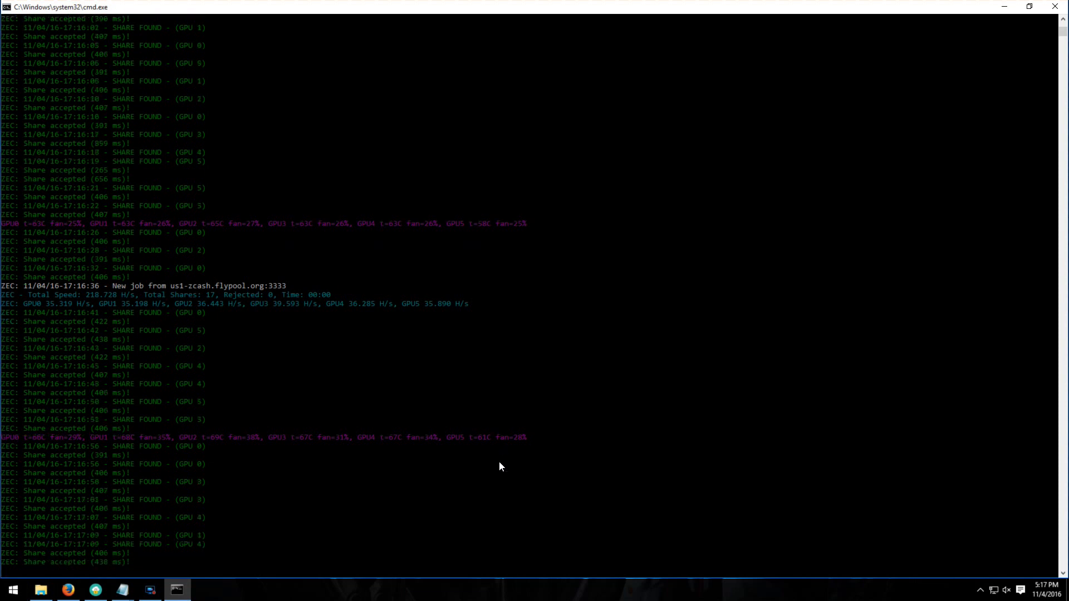
{"action": "scroll", "scroll_direction": "down", "scroll_amount": 3}
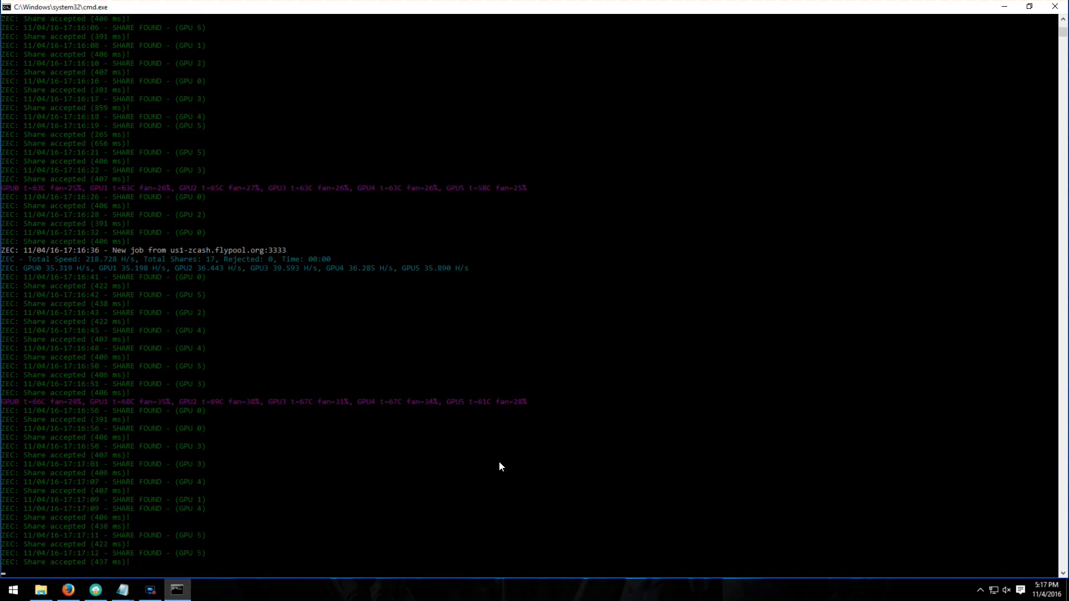
{"action": "scroll", "scroll_direction": "down", "scroll_amount": 3}
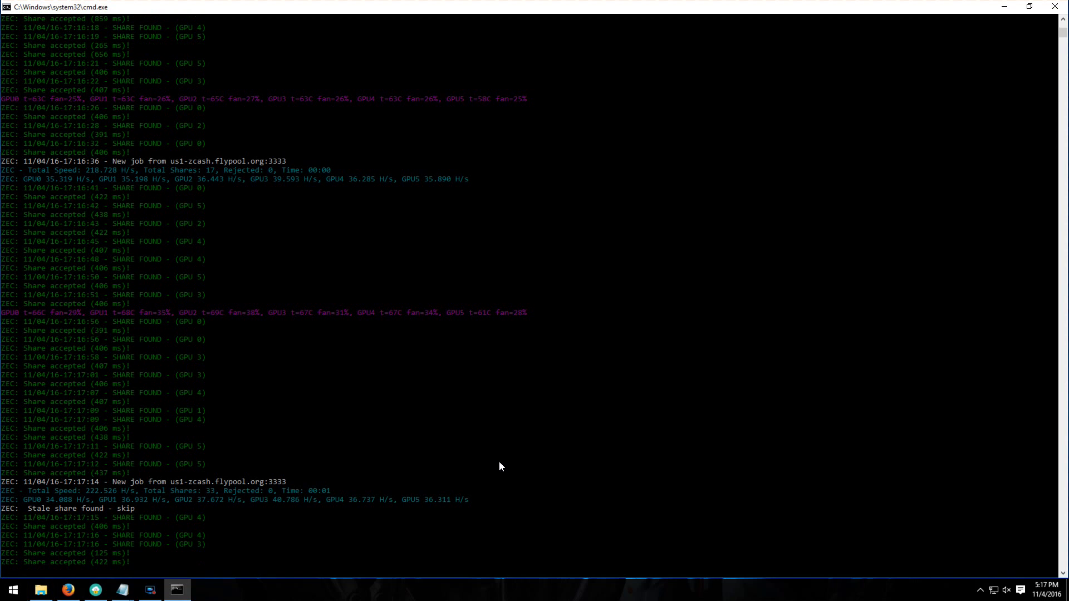
{"action": "scroll", "scroll_direction": "down", "scroll_amount": 3}
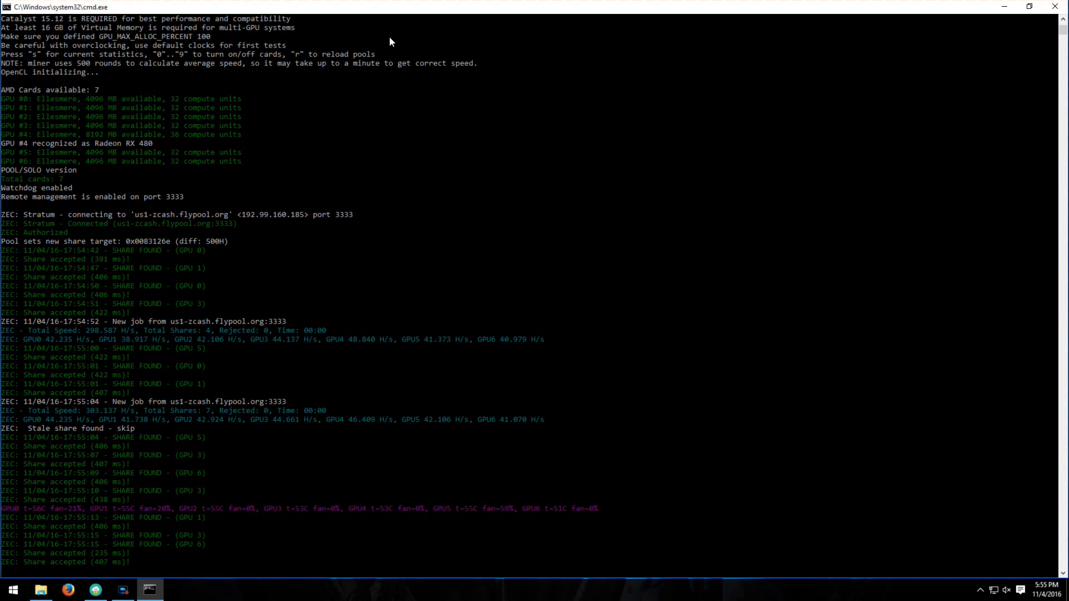
Scroll the miner log to check accepted shares from seven GPUs at 55–60°C
{"action": "scroll", "scroll_direction": "down", "scroll_amount": 3}
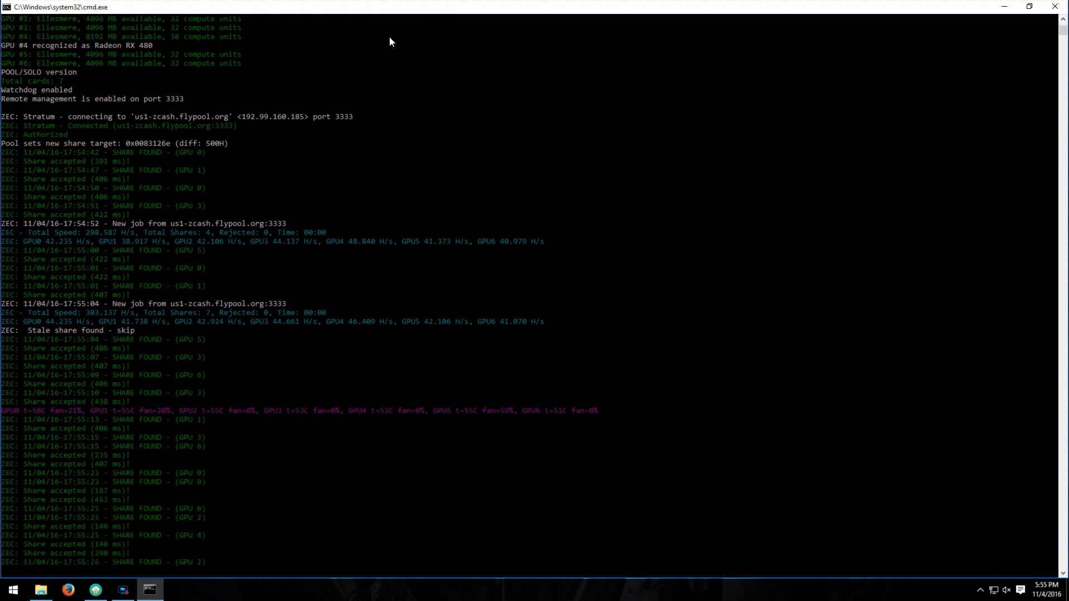
{"action": "scroll", "scroll_direction": "down", "scroll_amount": 3}
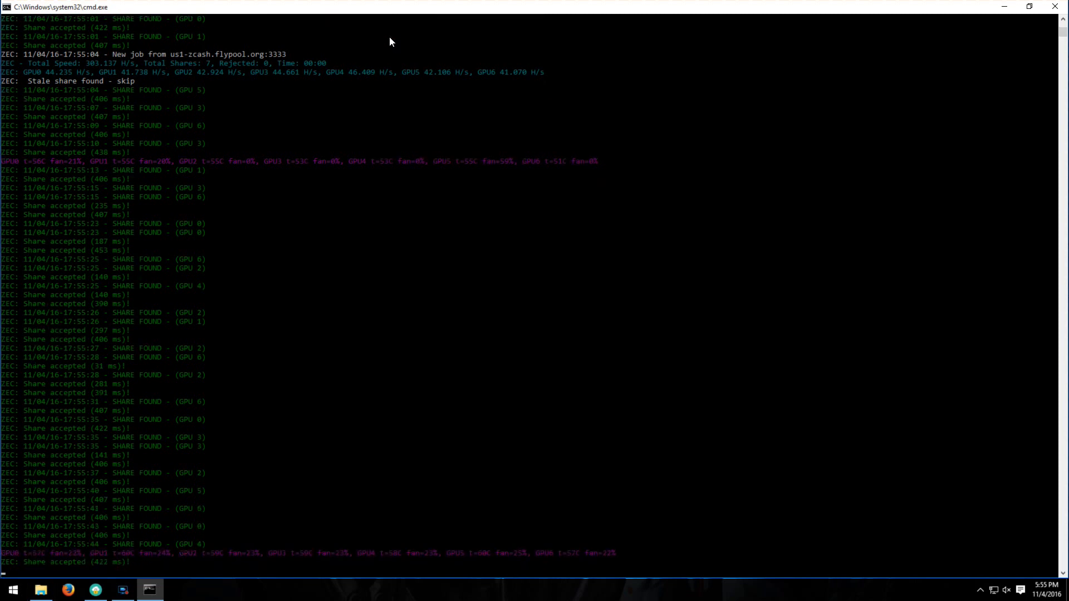
{"action": "scroll", "scroll_direction": "down", "scroll_amount": 3}
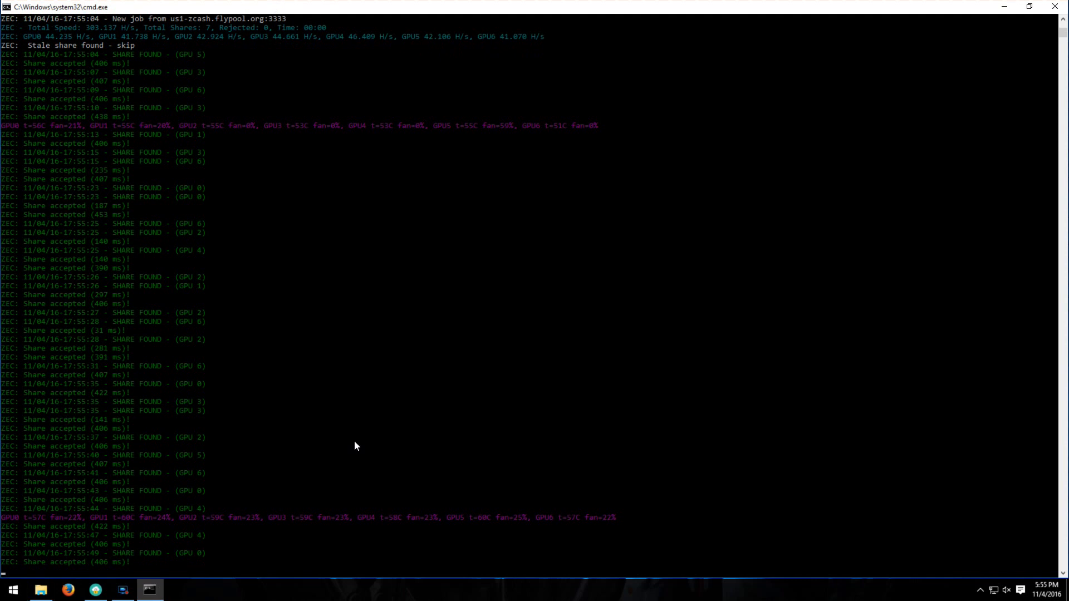
{"action": "mouse_move", "coordinate": [757, 402]}
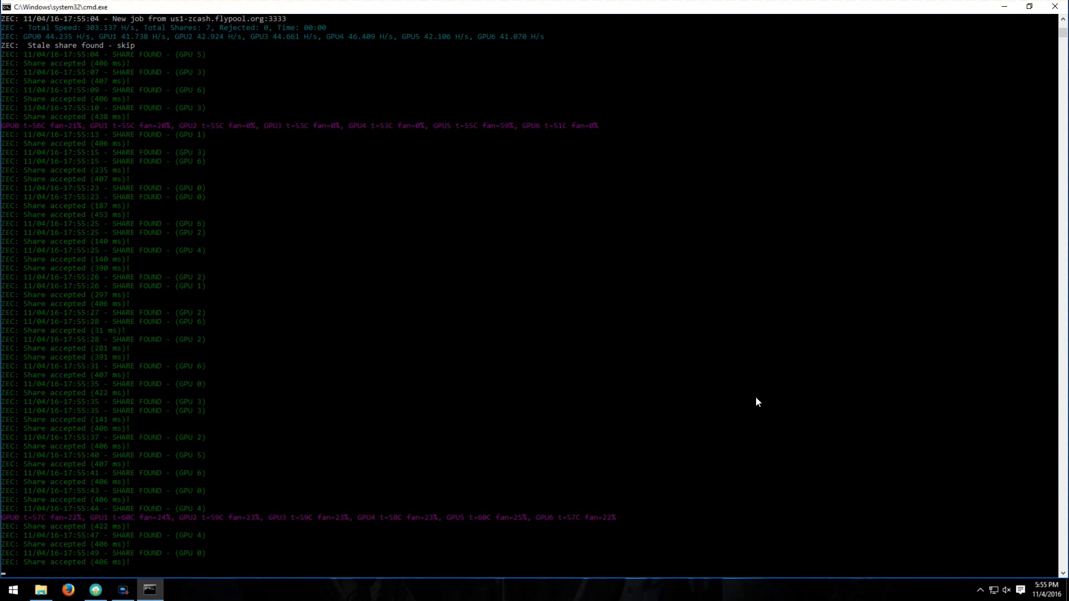